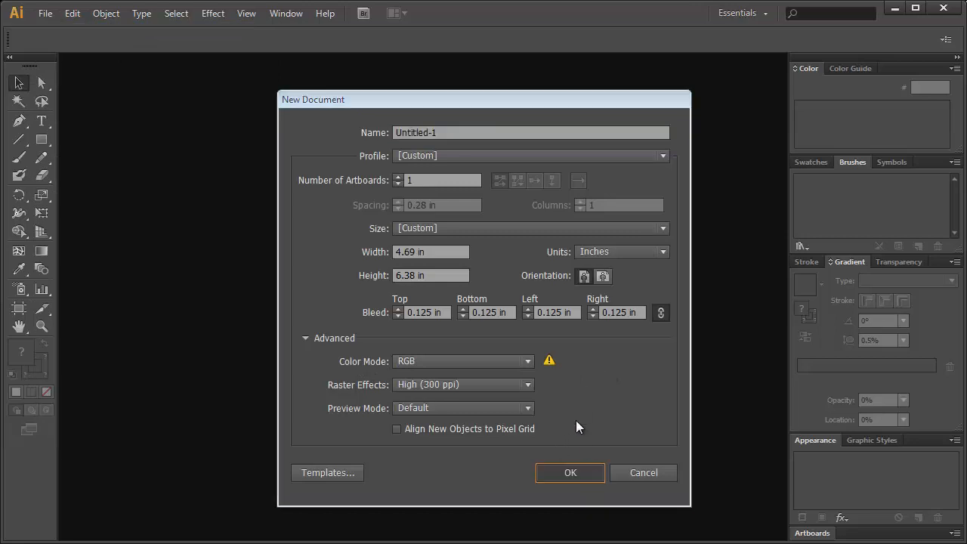
Step: Create the portrait document and draw a square pie graph near the page centre
click(569, 472)
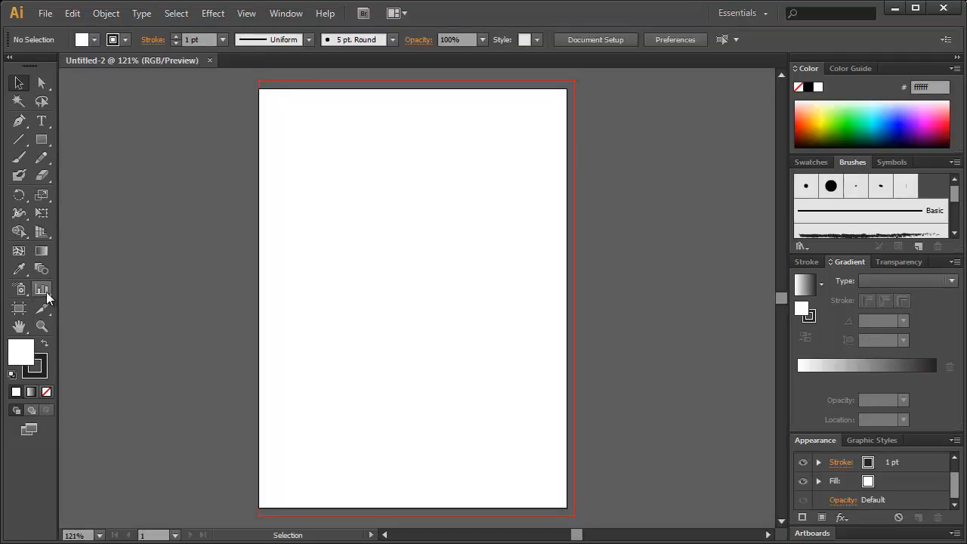
click(42, 288)
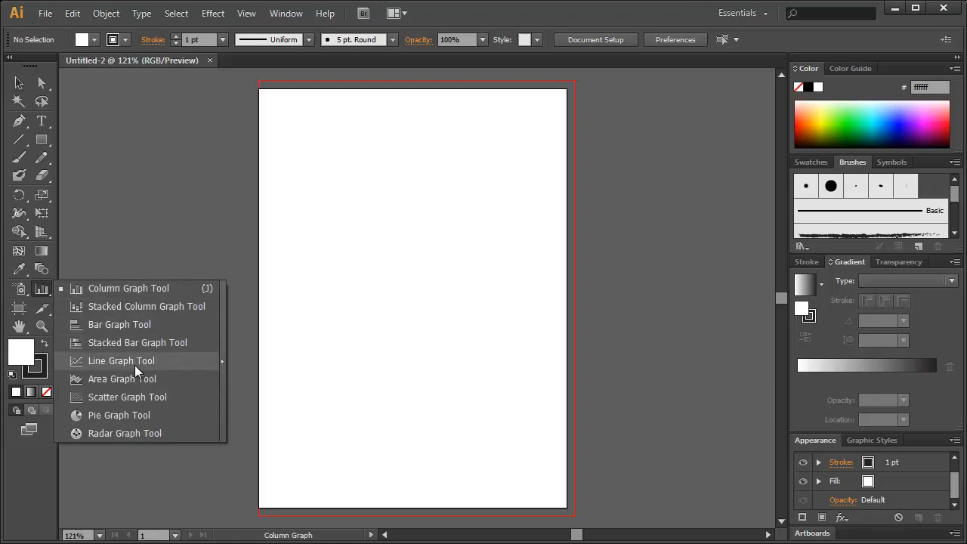
click(118, 415)
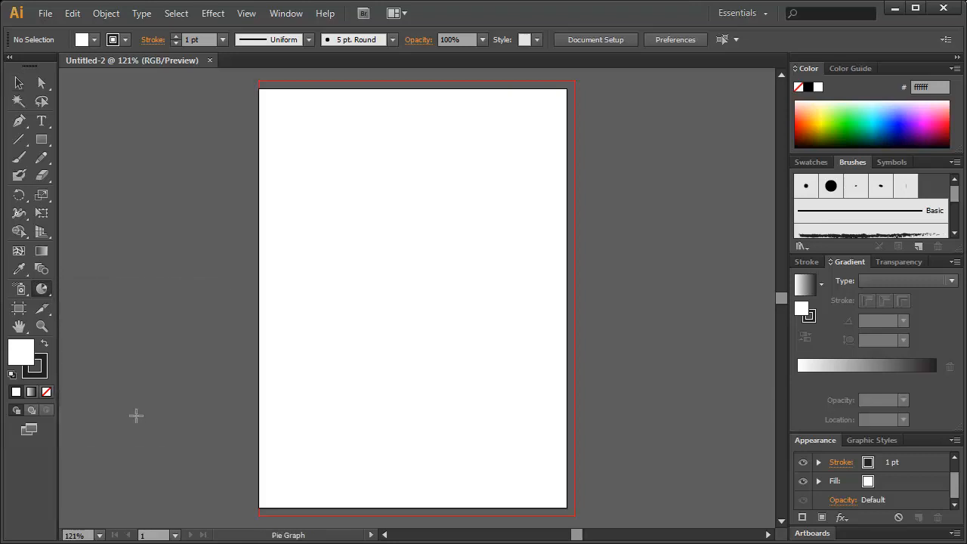
mouse_move(315, 175)
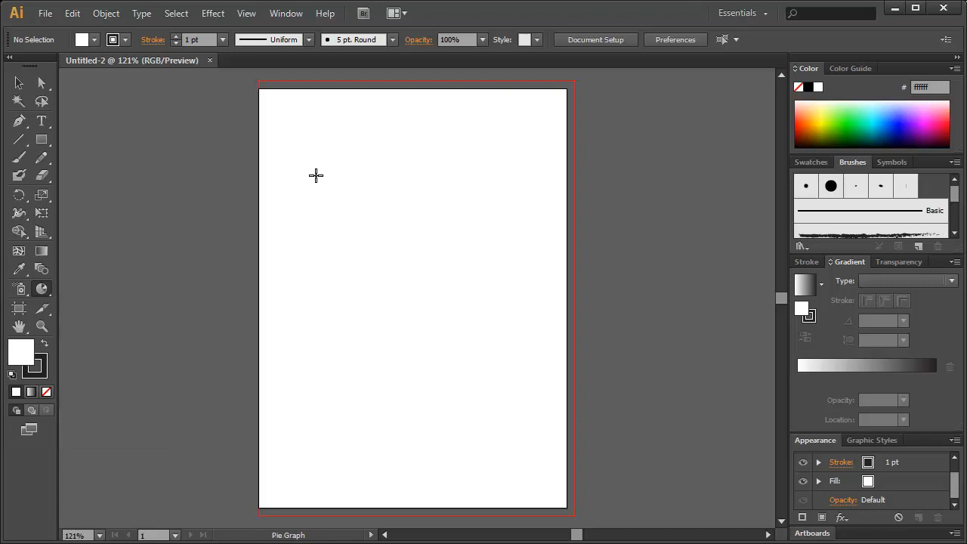
drag(316, 175, 483, 376)
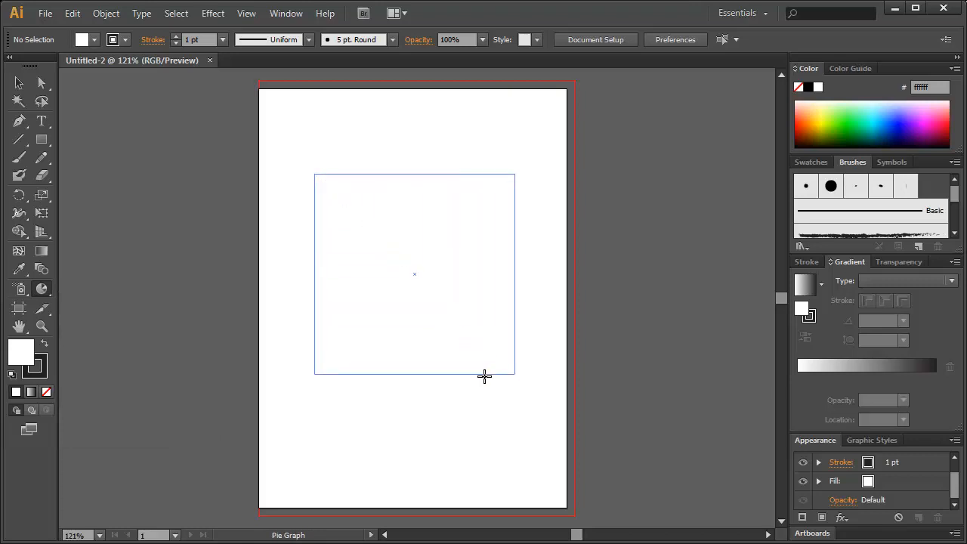
drag(315, 177, 514, 375)
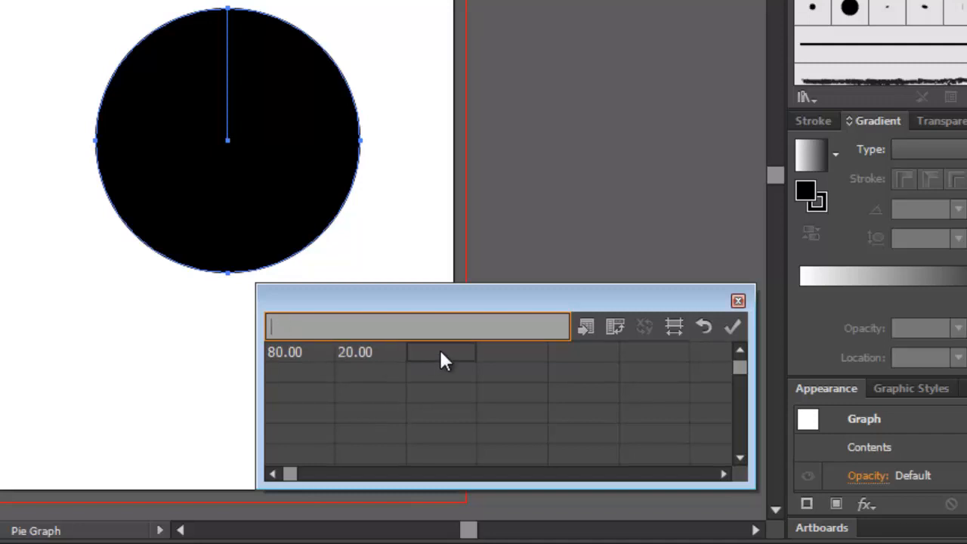
mouse_move(377, 365)
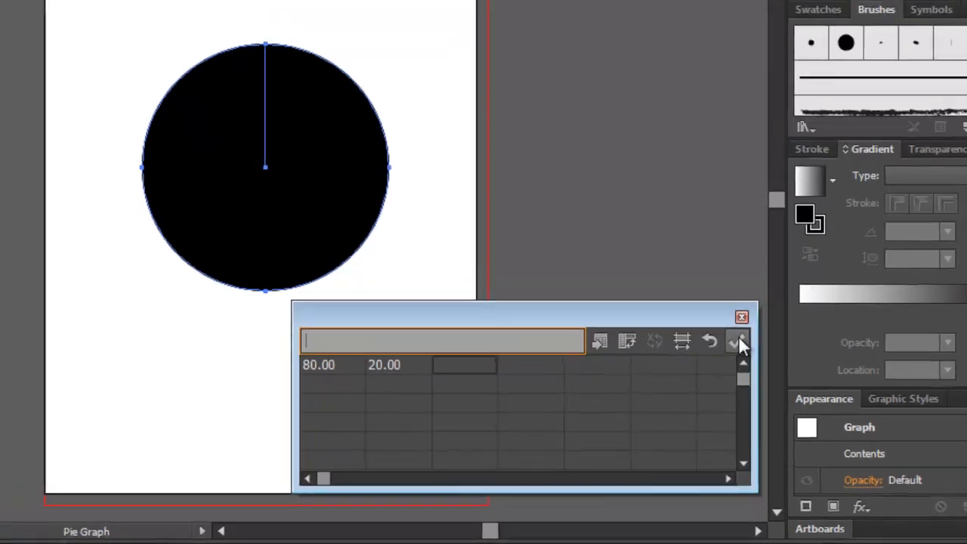
Step: Apply the graph data values 80 and 20 to the pie graph
click(738, 341)
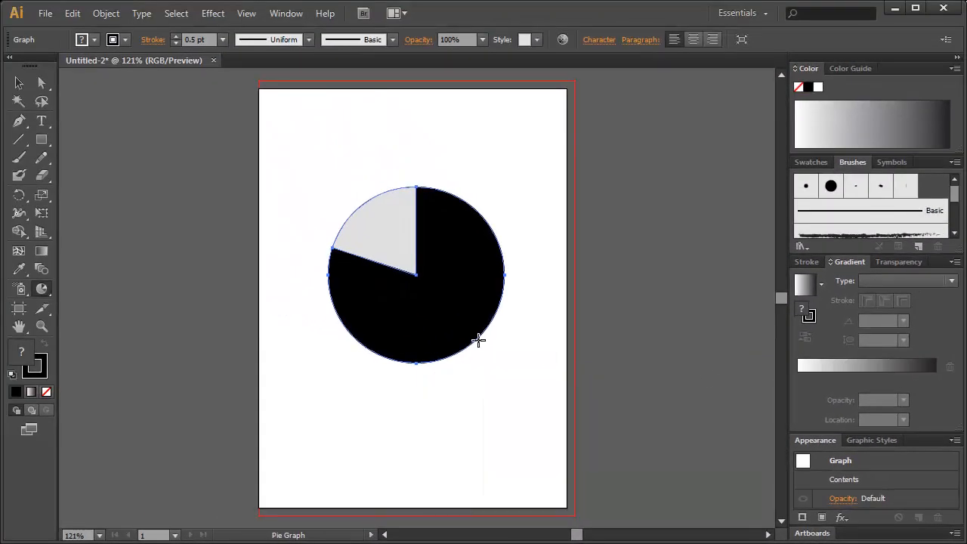
mouse_move(391, 327)
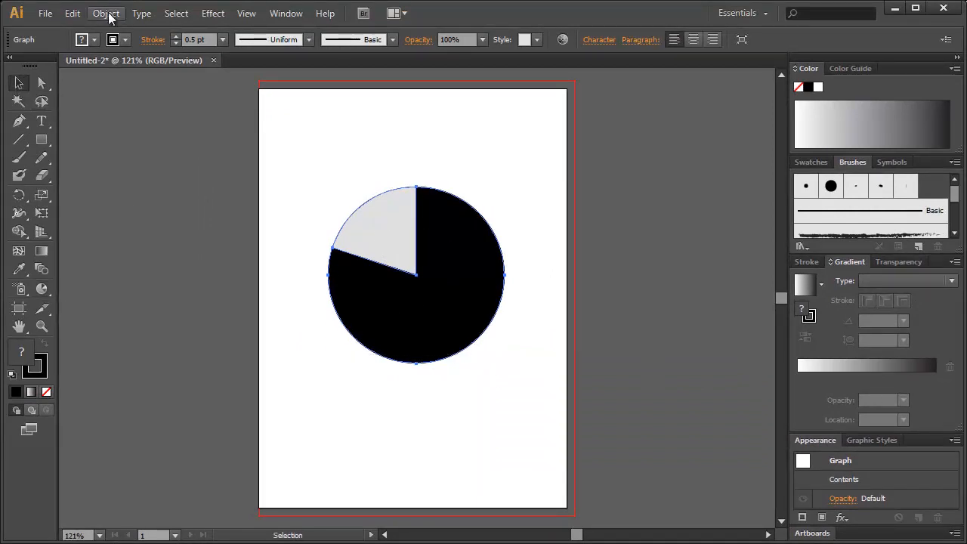
Step: Expand the pie graph into editable plain shapes with Object > Expand
click(106, 13)
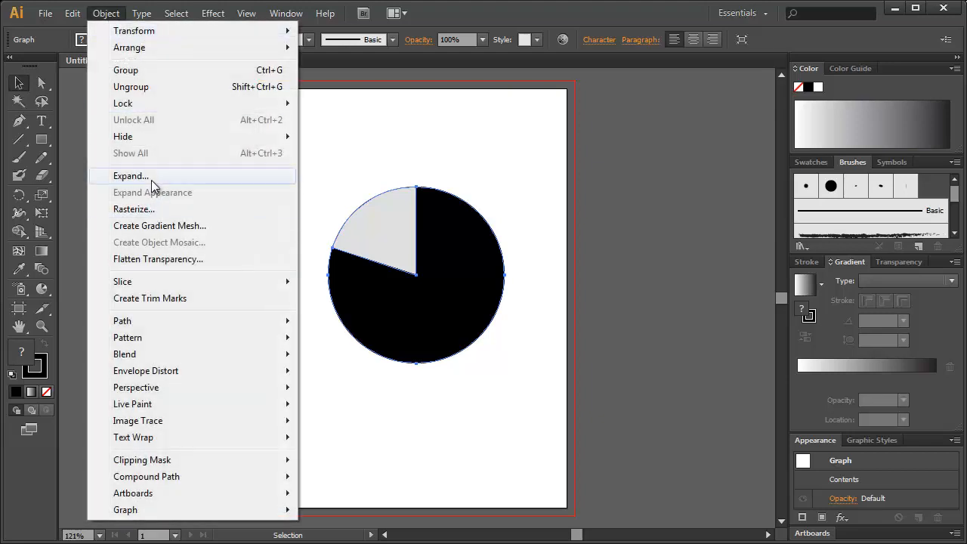
click(131, 175)
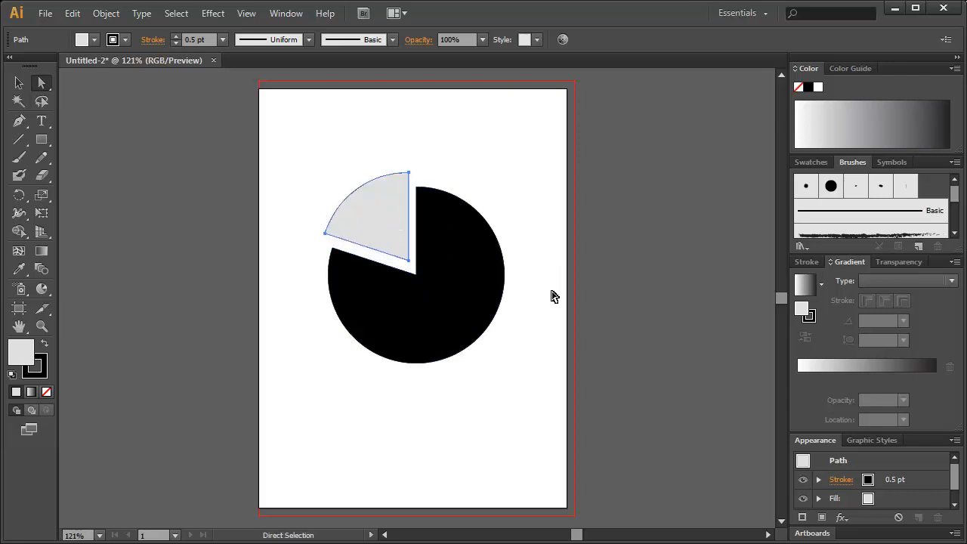
mouse_move(499, 317)
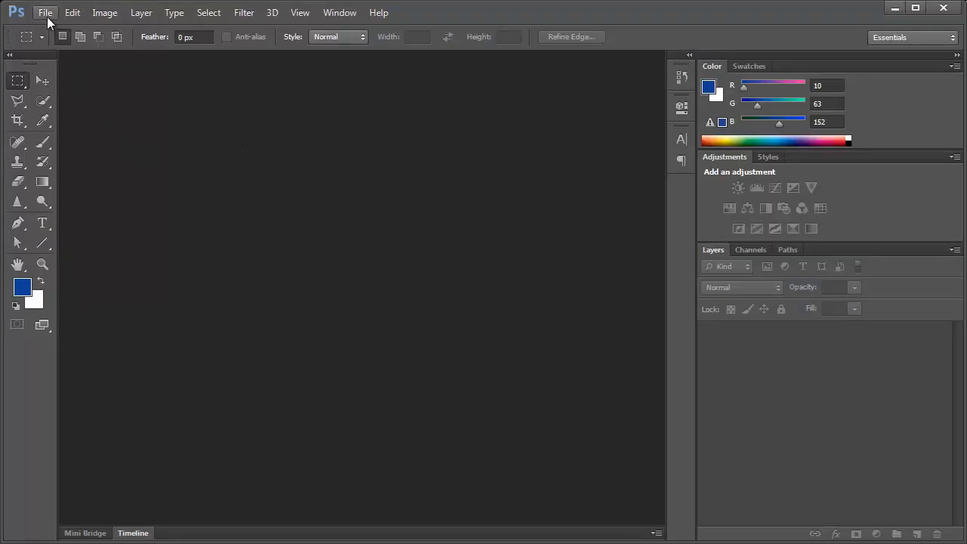
Step: Create a new Photoshop document at the Clipboard preset size
click(45, 12)
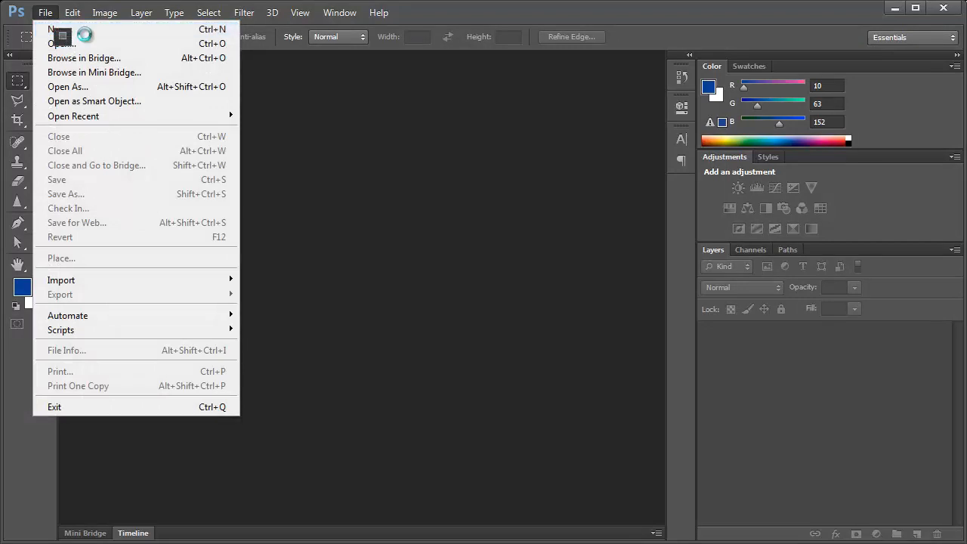
click(51, 29)
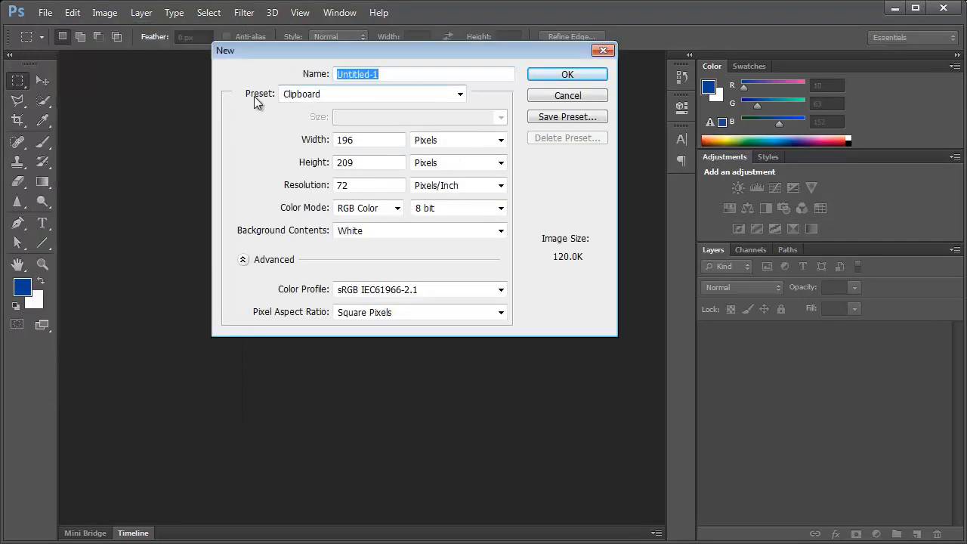
click(567, 74)
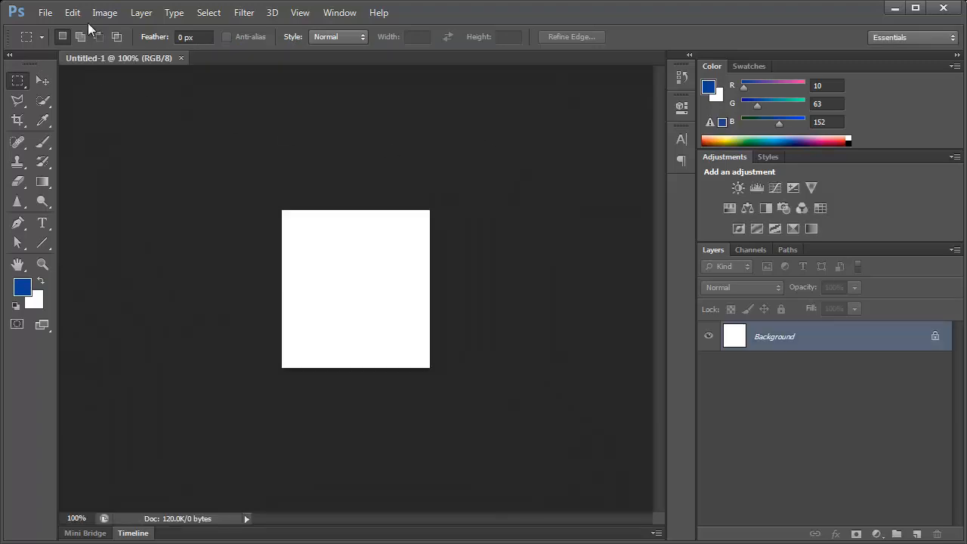
Step: Paste the copied pie chart into the document as a shape layer
click(85, 142)
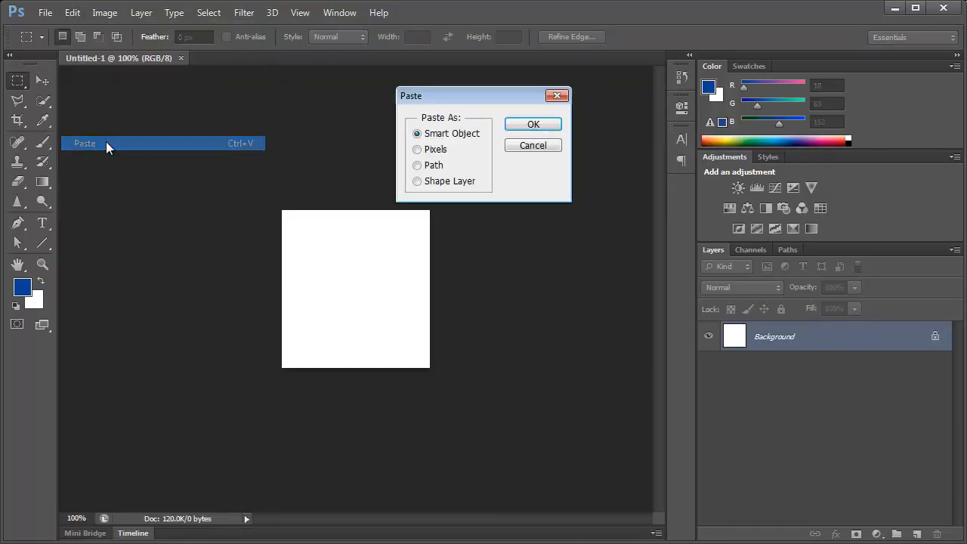
drag(483, 95, 536, 216)
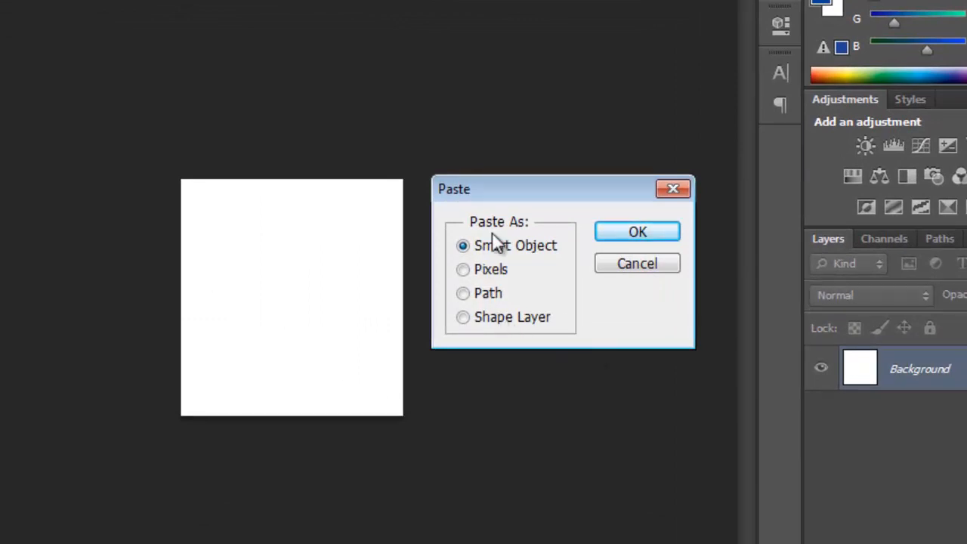
click(462, 316)
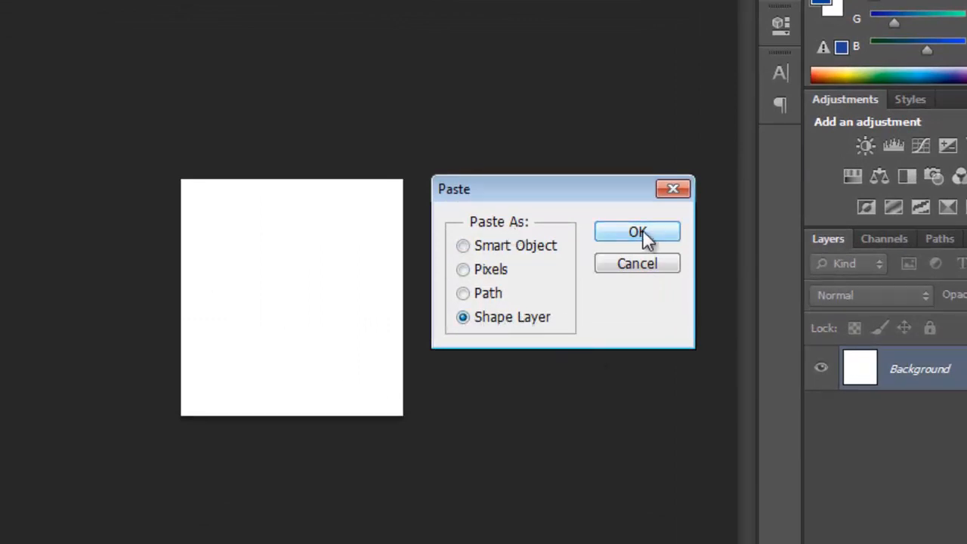
click(637, 231)
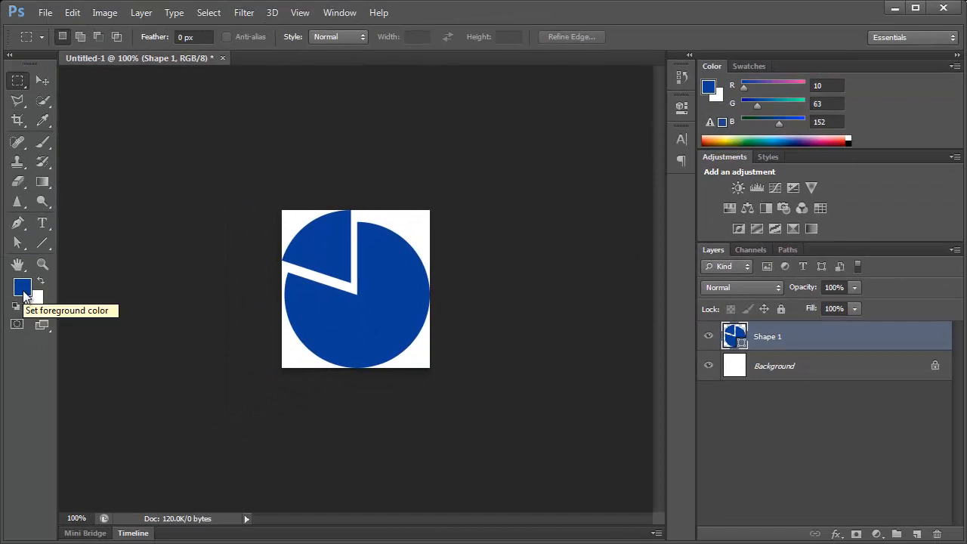
mouse_move(86, 214)
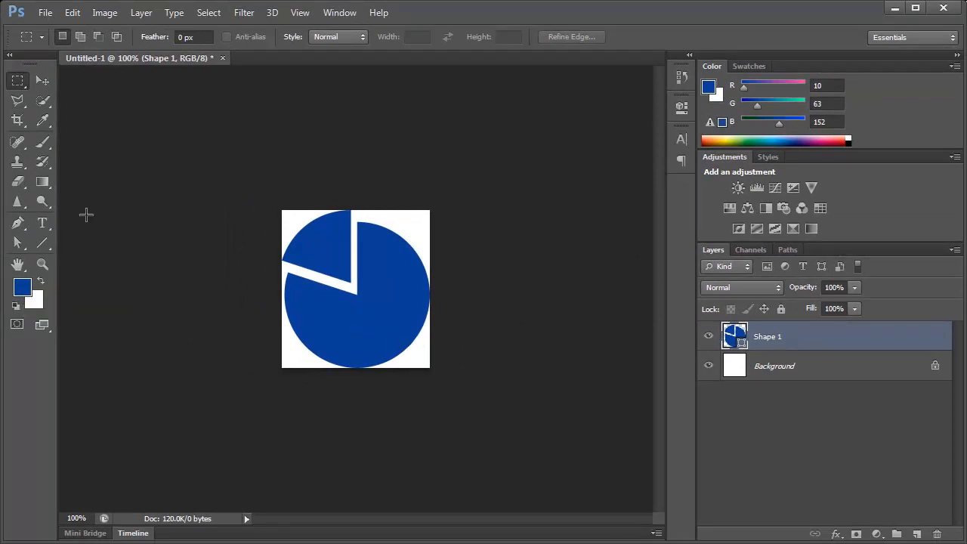
Step: Crop beyond the canvas edges to add wide white margins around the pie
click(17, 120)
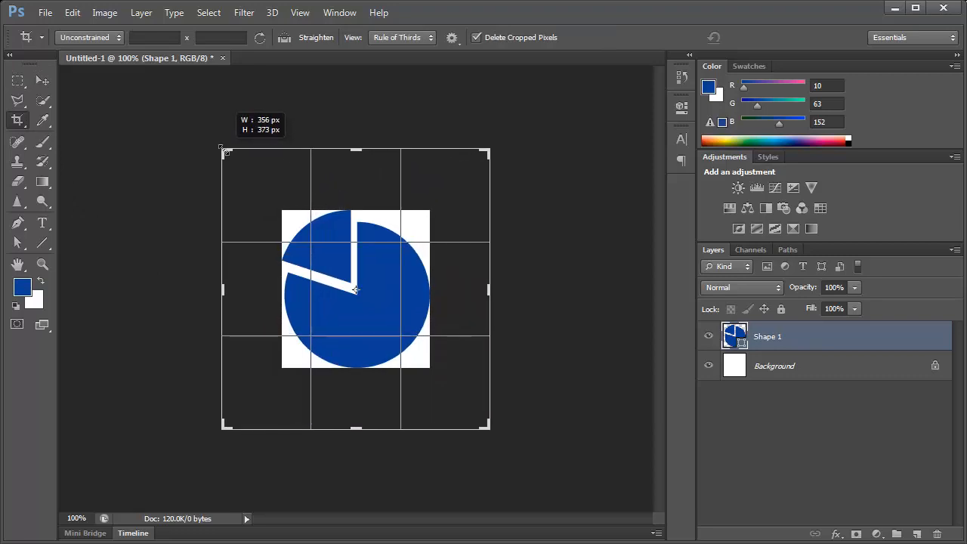
key(Enter)
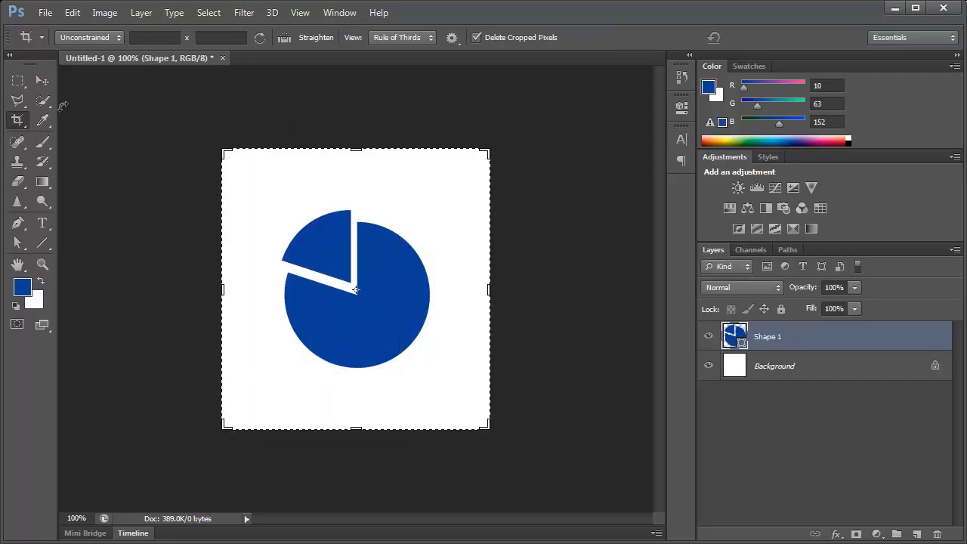
click(17, 80)
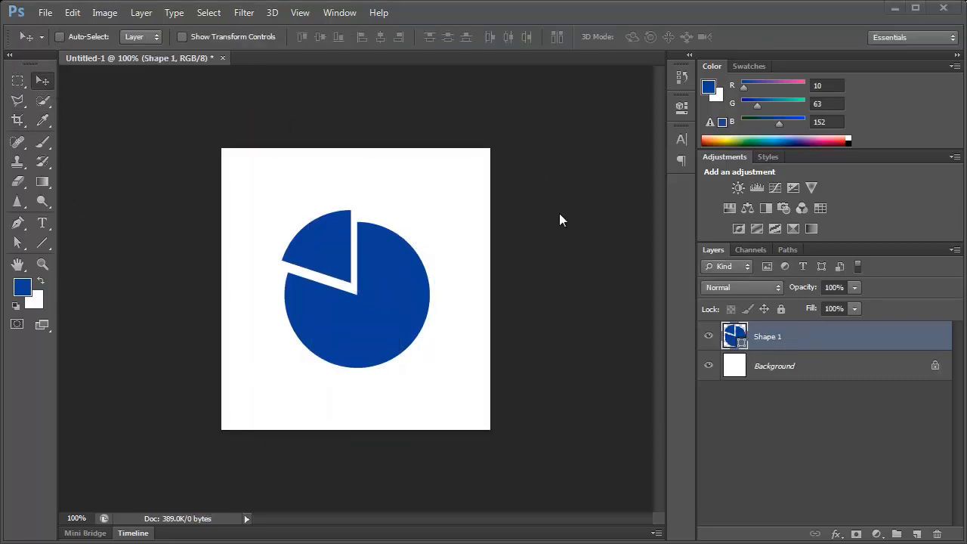
mouse_move(429, 294)
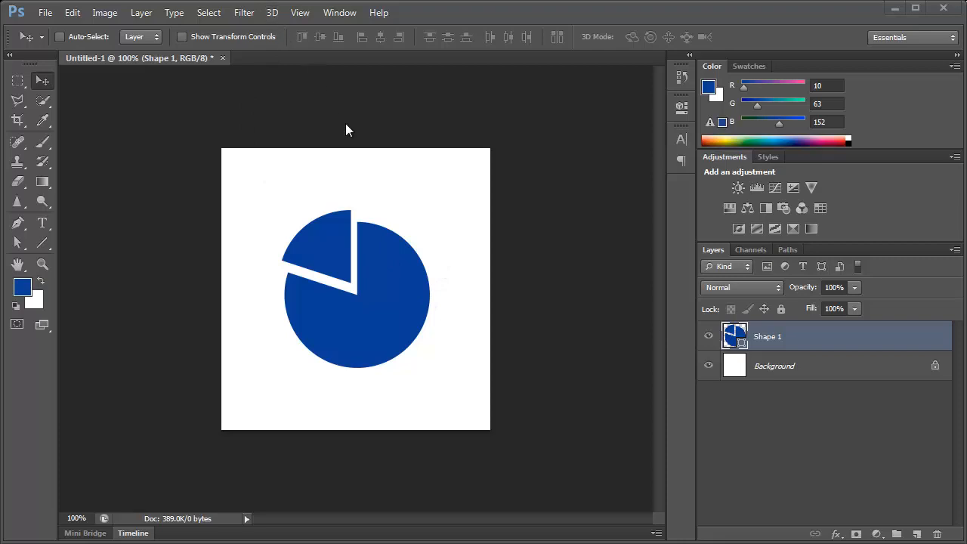
mouse_move(349, 126)
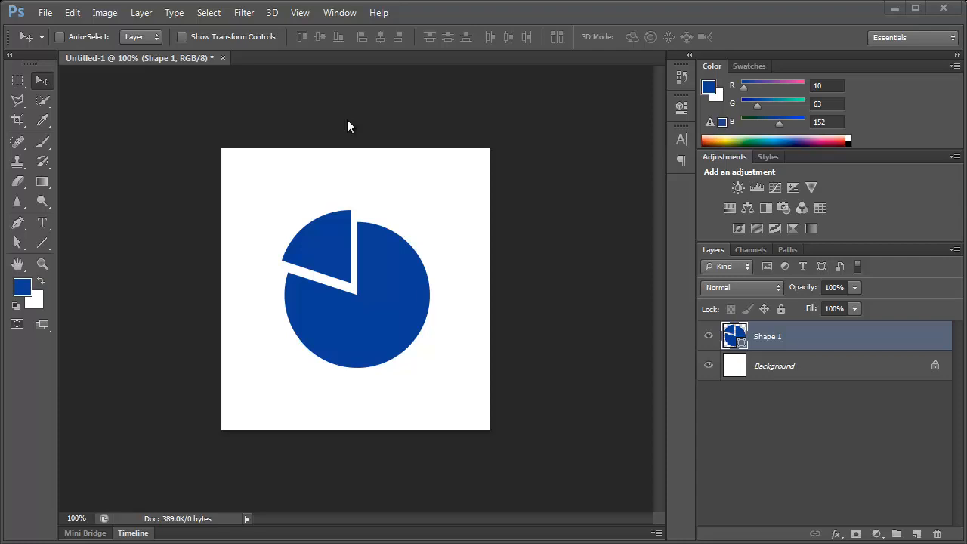
mouse_move(349, 121)
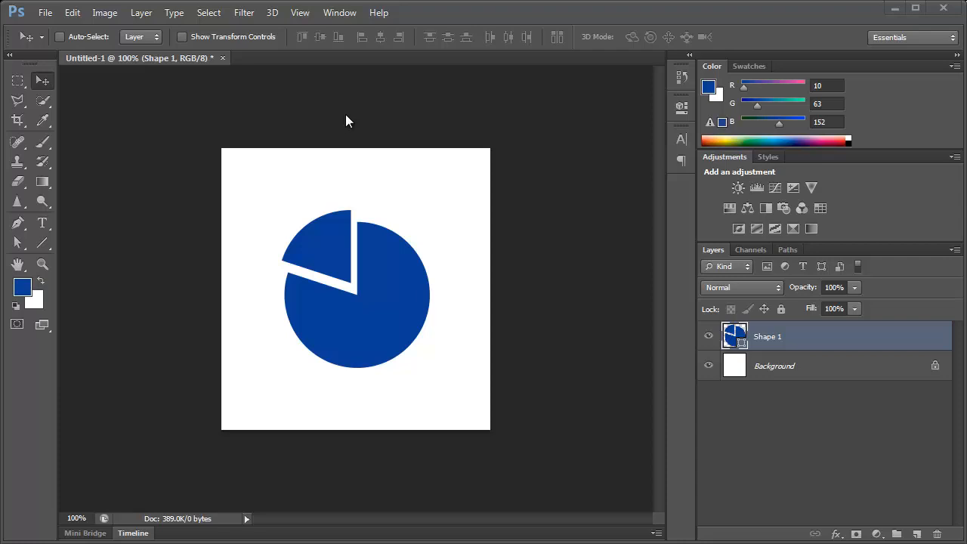
mouse_move(307, 130)
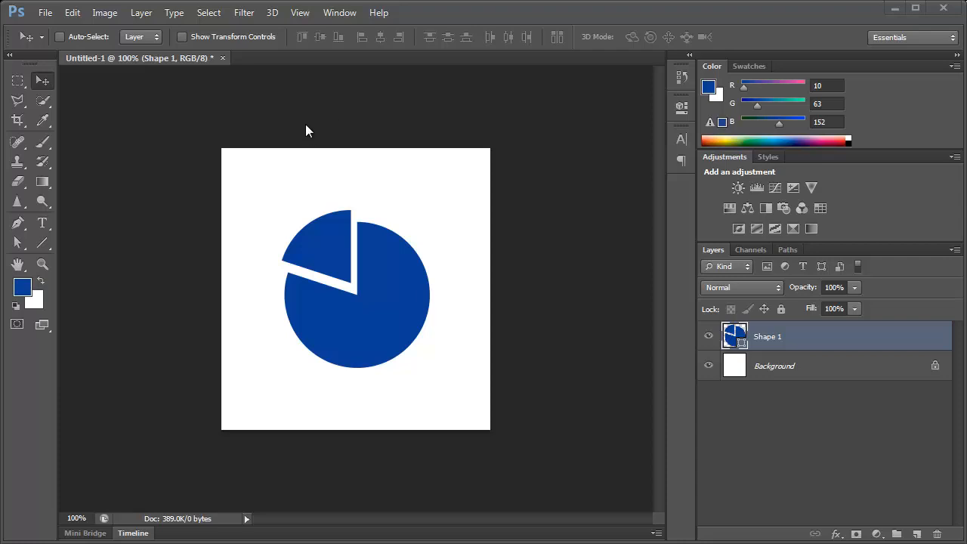
Step: Extrude the pie shape via New 3D Extrusion from Selected Path and orbit the scene
click(272, 12)
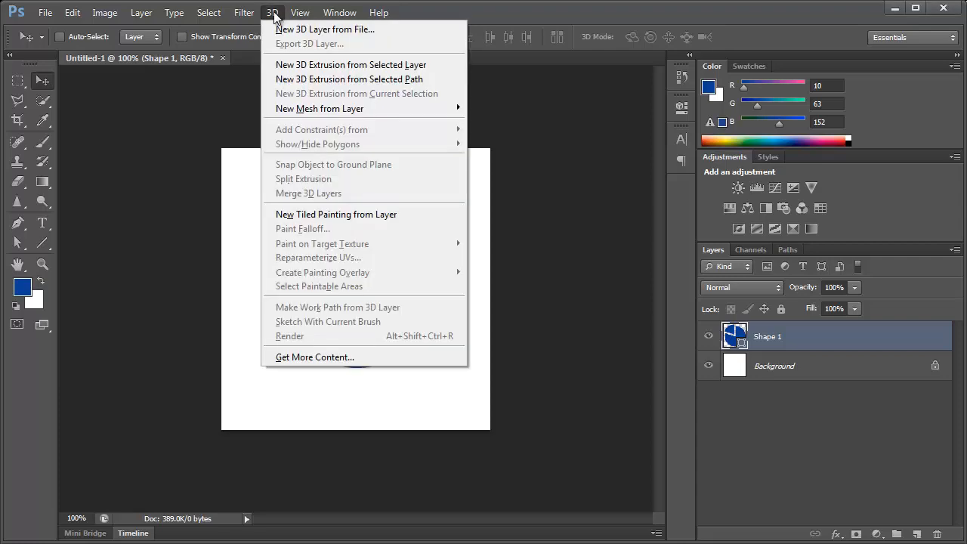
mouse_move(350, 64)
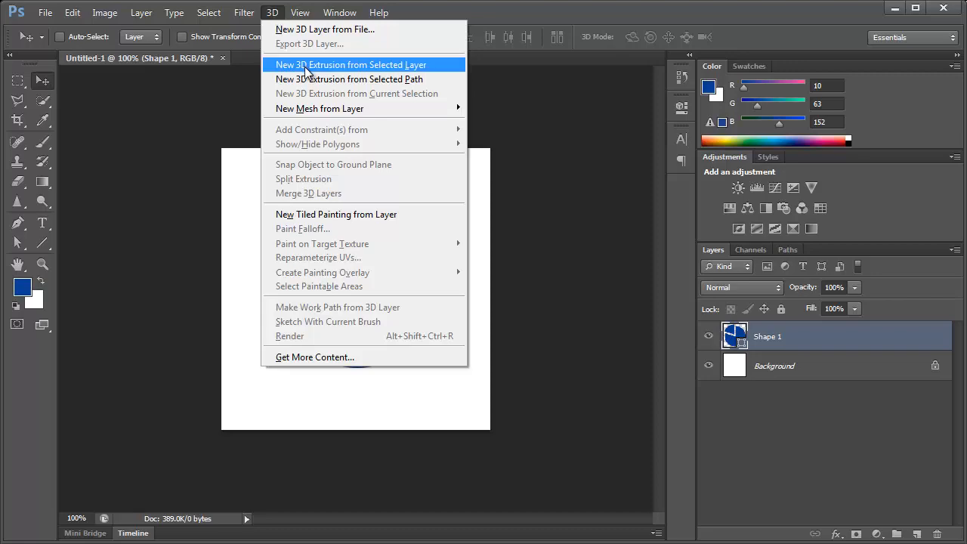
mouse_move(348, 79)
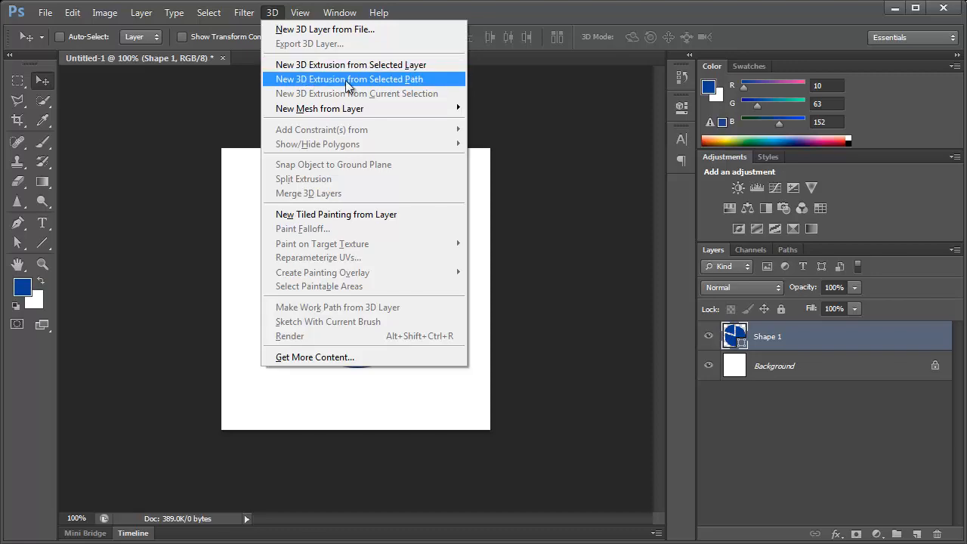
click(349, 80)
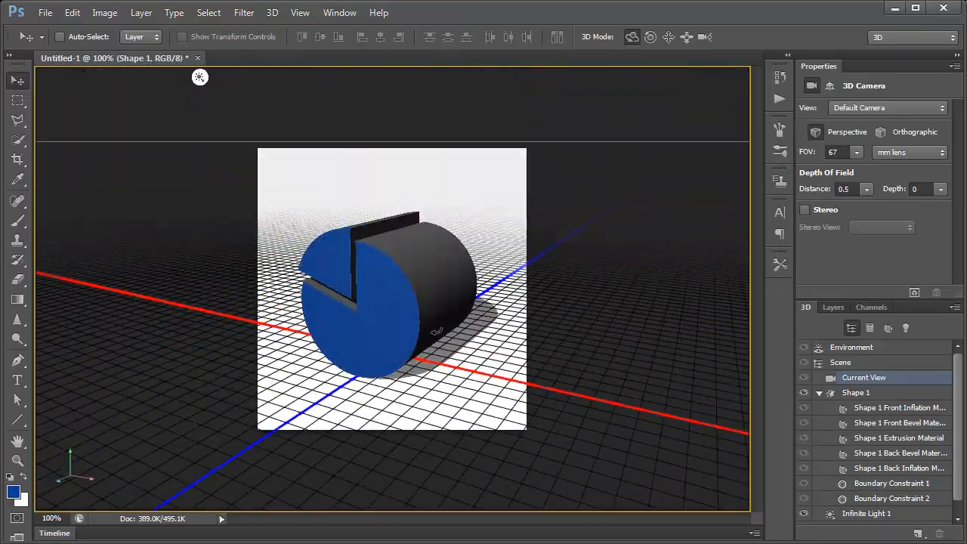
drag(200, 77, 506, 77)
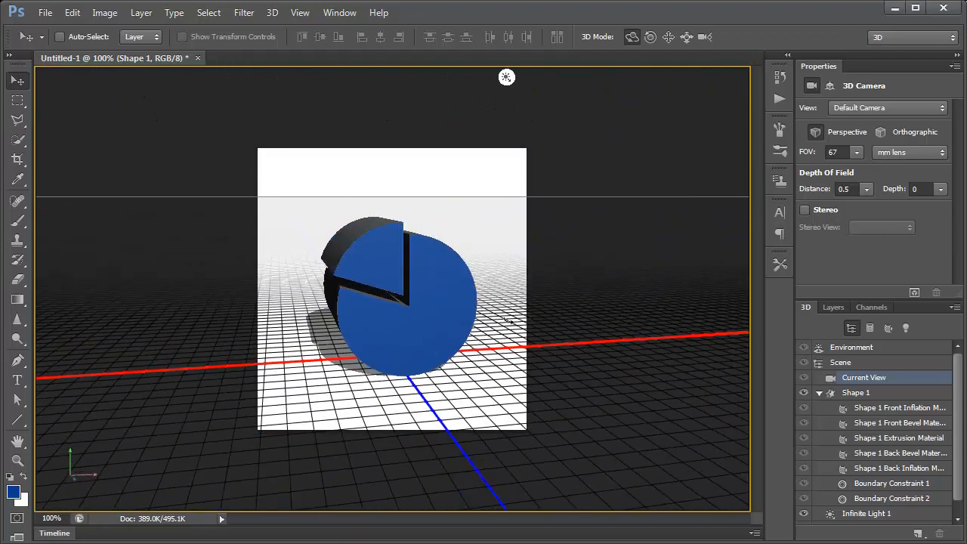
click(856, 392)
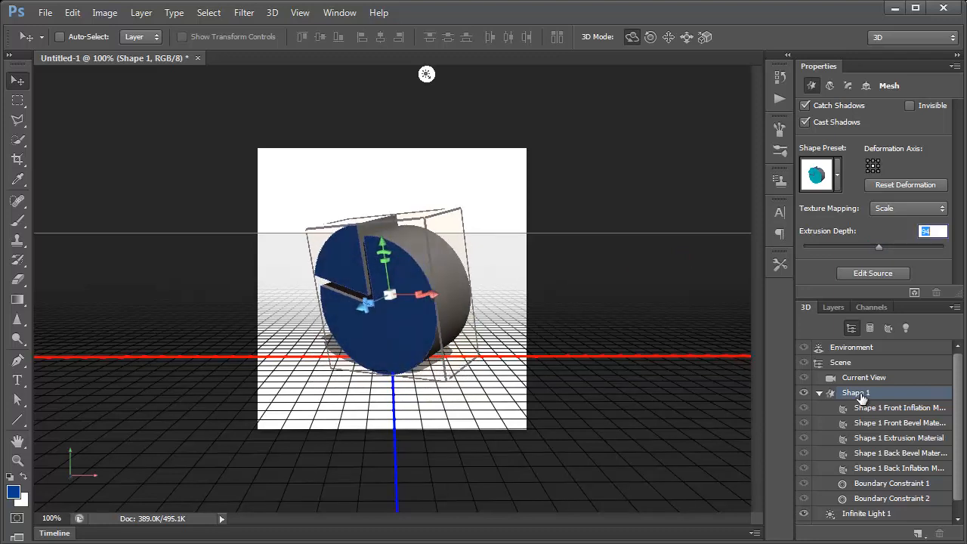
Step: Rotate the Shape 1 mesh to 90° on the X axis in Coordinates
click(865, 85)
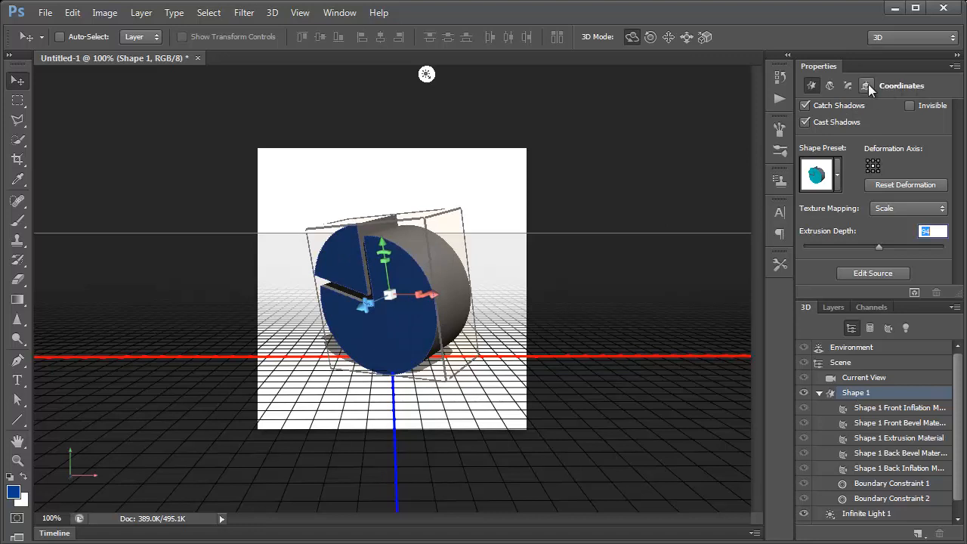
click(866, 85)
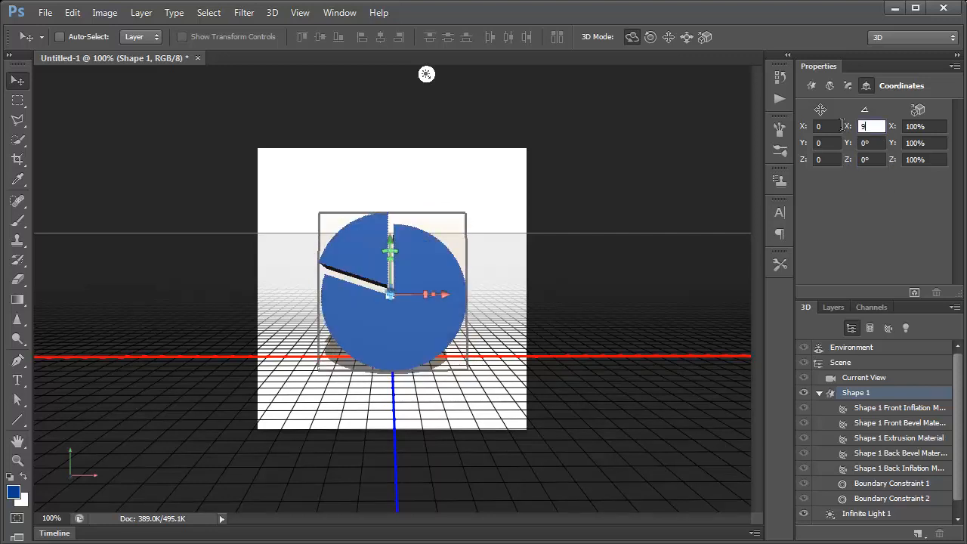
text(90)
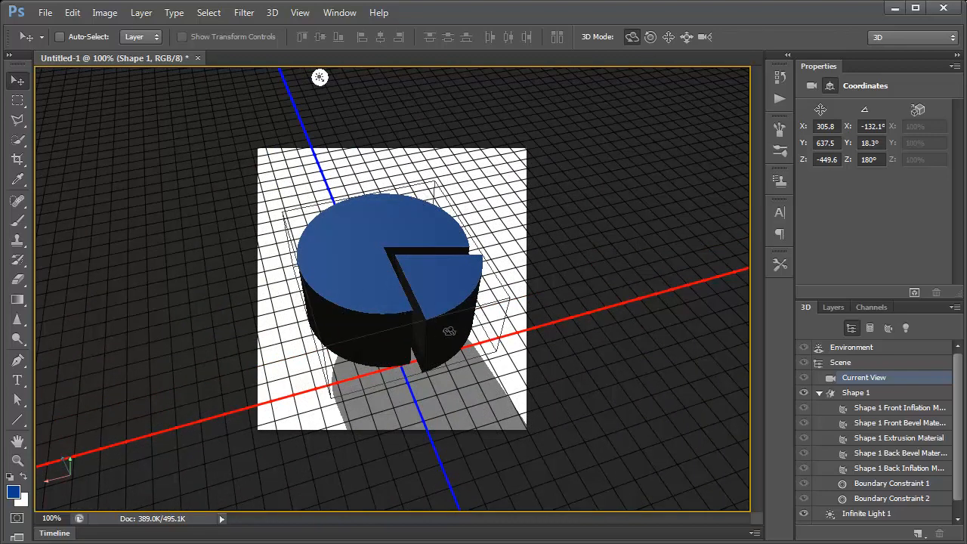
Step: Inflate the pie's top cap to strength 2 and adjust its bevel angle
click(855, 392)
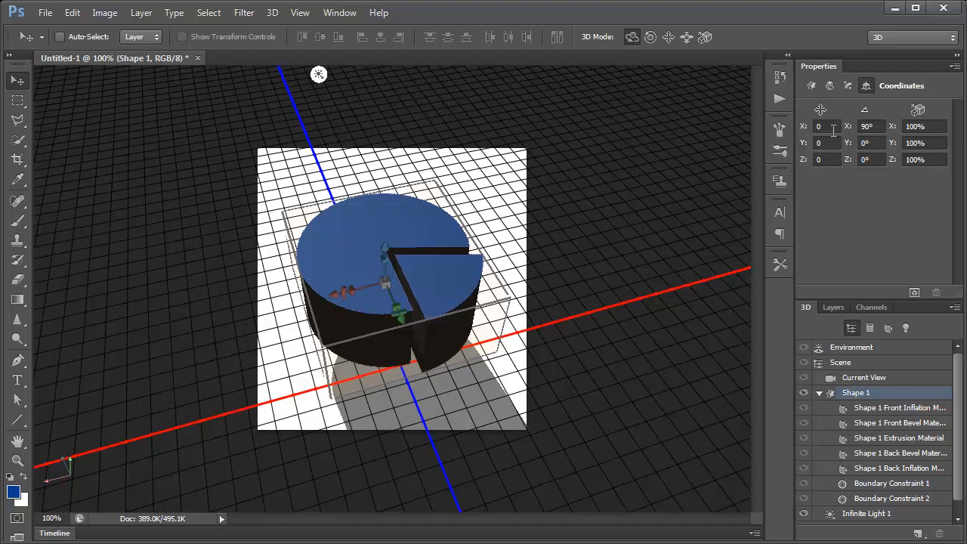
click(846, 85)
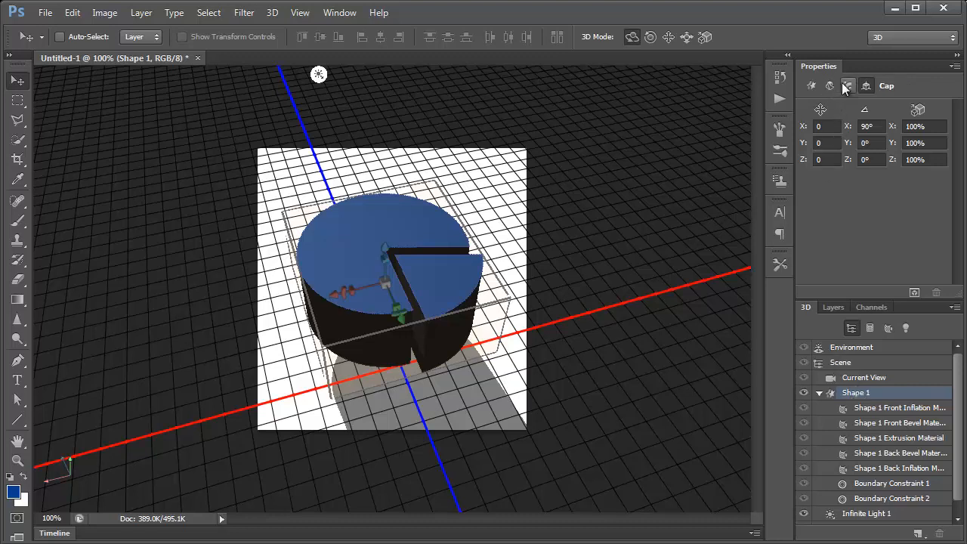
click(848, 86)
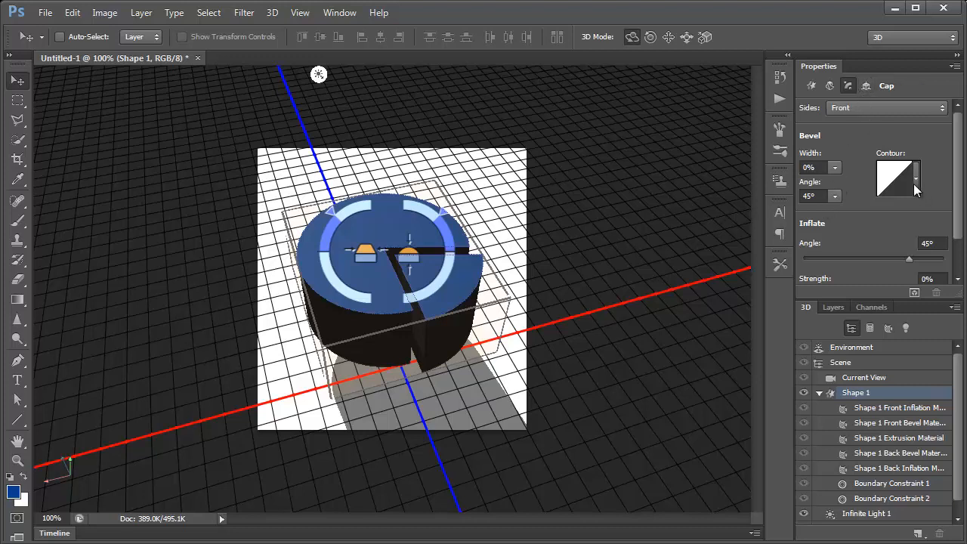
click(897, 176)
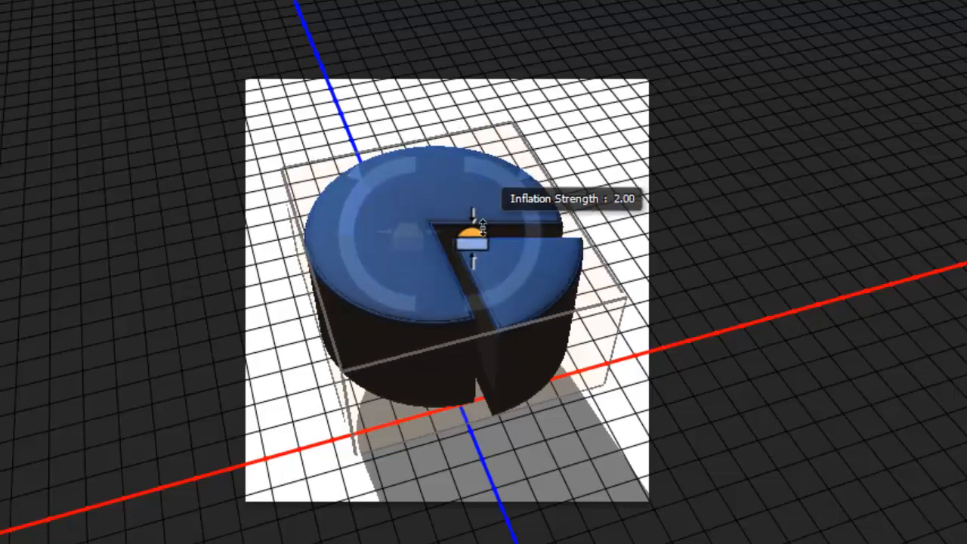
drag(468, 242, 469, 234)
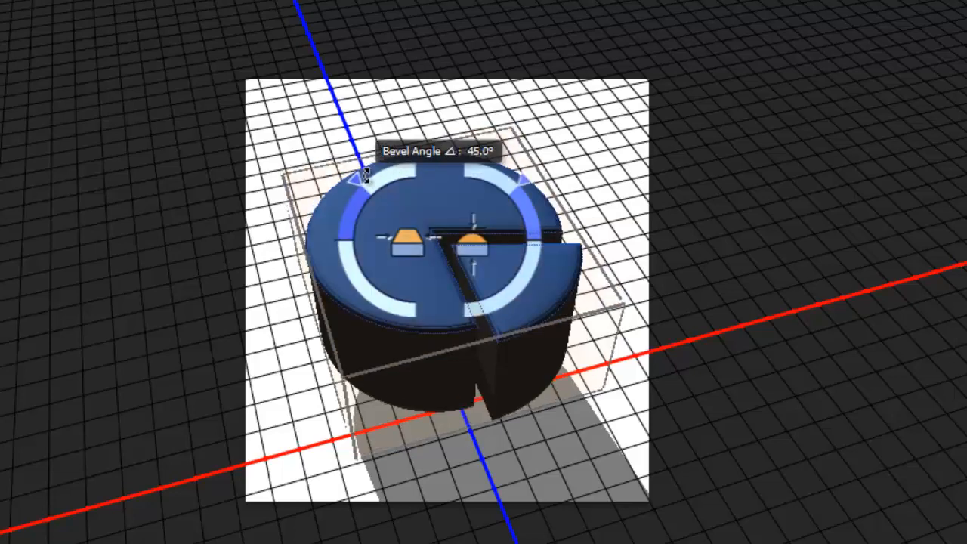
drag(362, 177, 328, 234)
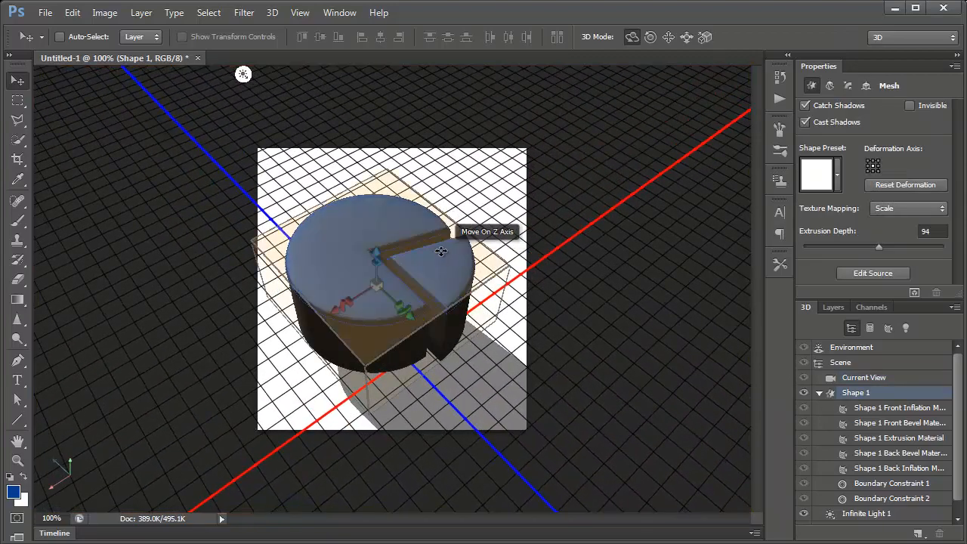
drag(440, 252, 468, 340)
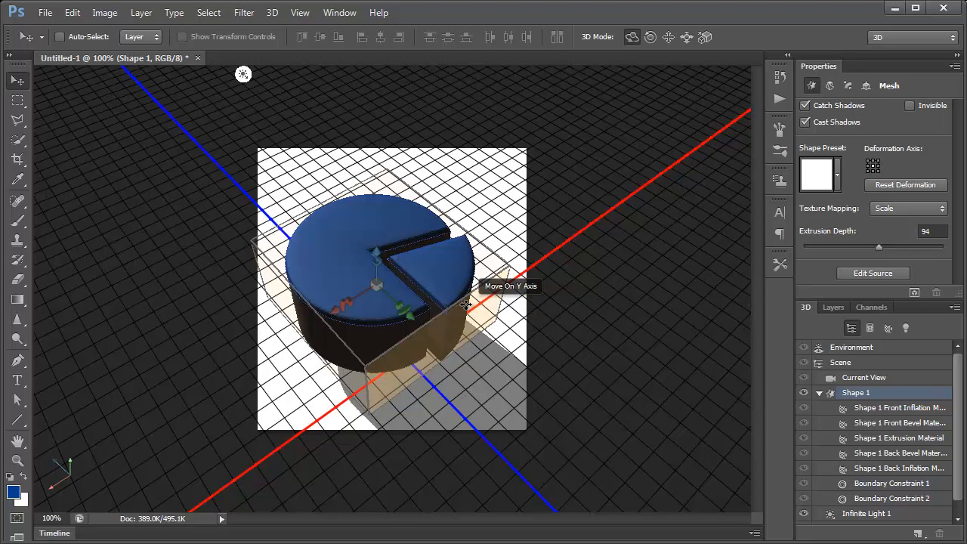
mouse_move(580, 302)
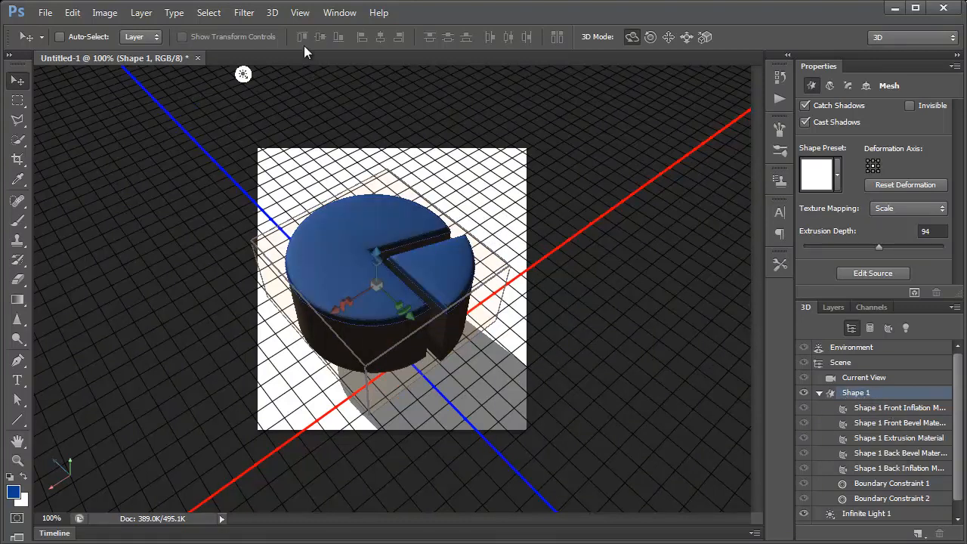
Step: Split the pie extrusion into separate meshes and expand New Group to show both
click(272, 12)
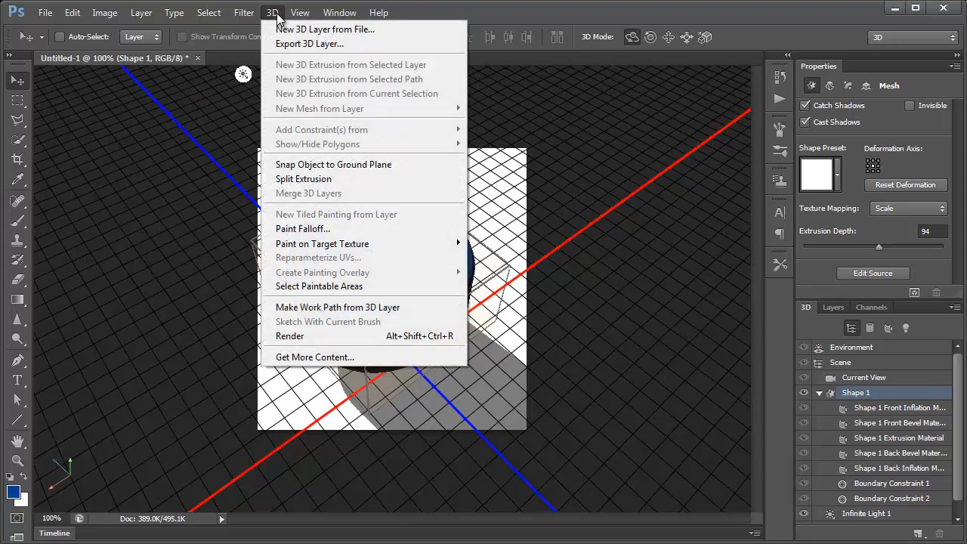
click(303, 179)
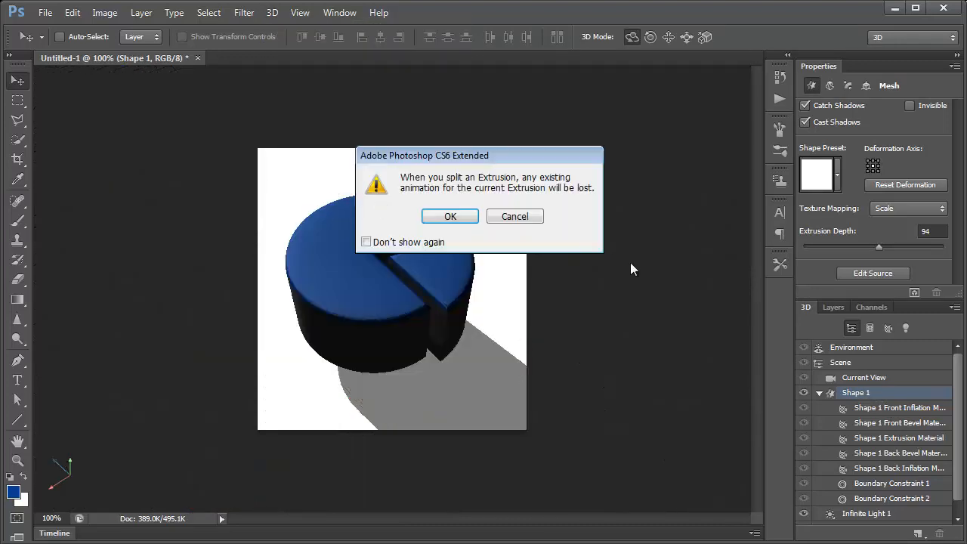
click(449, 216)
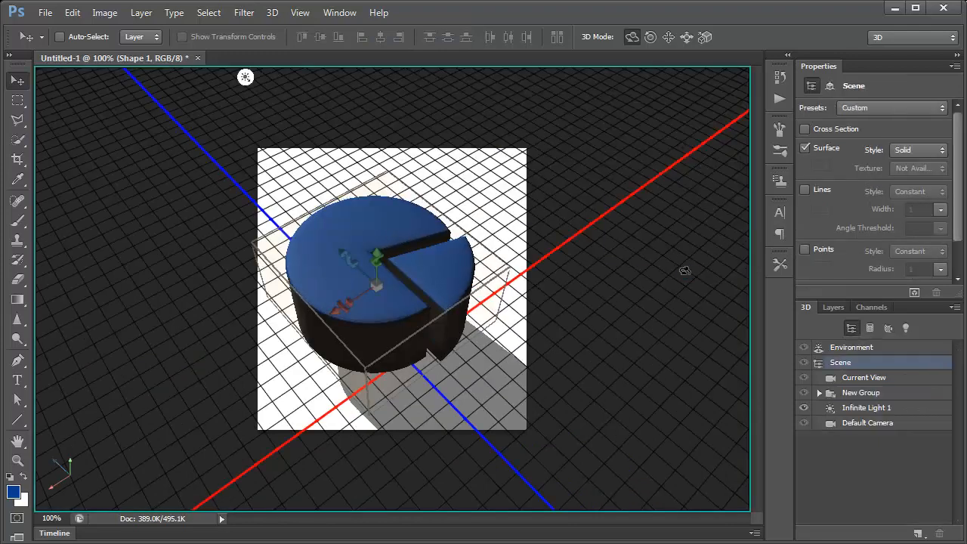
click(818, 407)
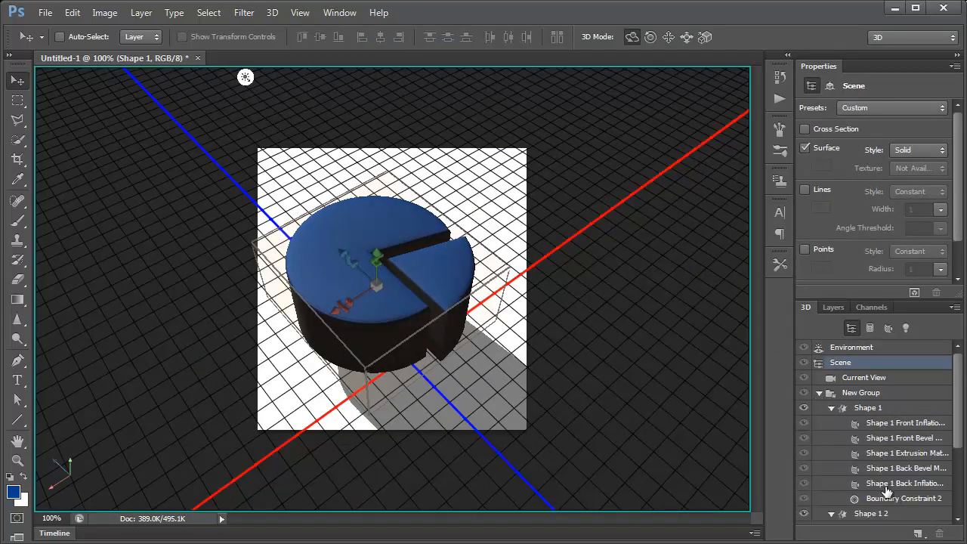
scroll(down, 3)
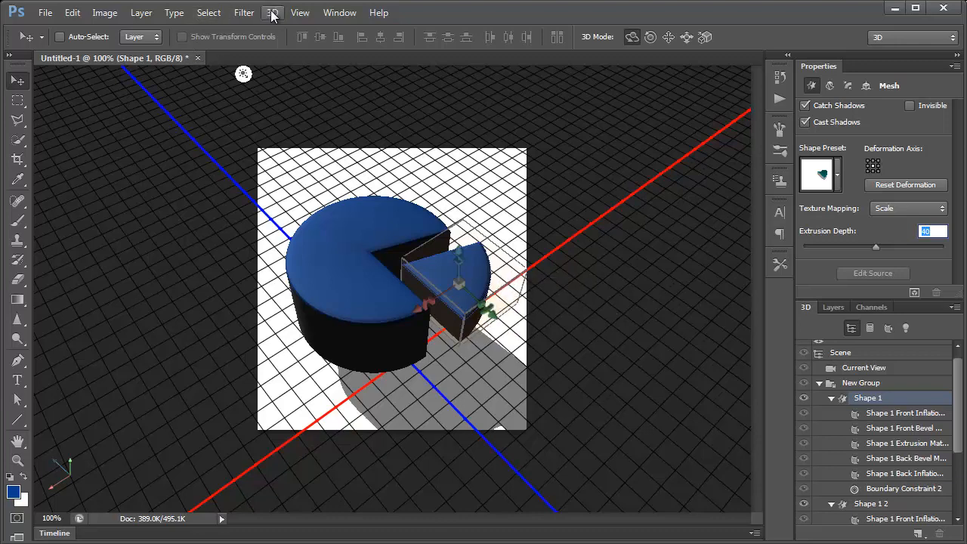
Step: Snap the Shape 1 2 slice to the ground plane and orbit the view
click(271, 12)
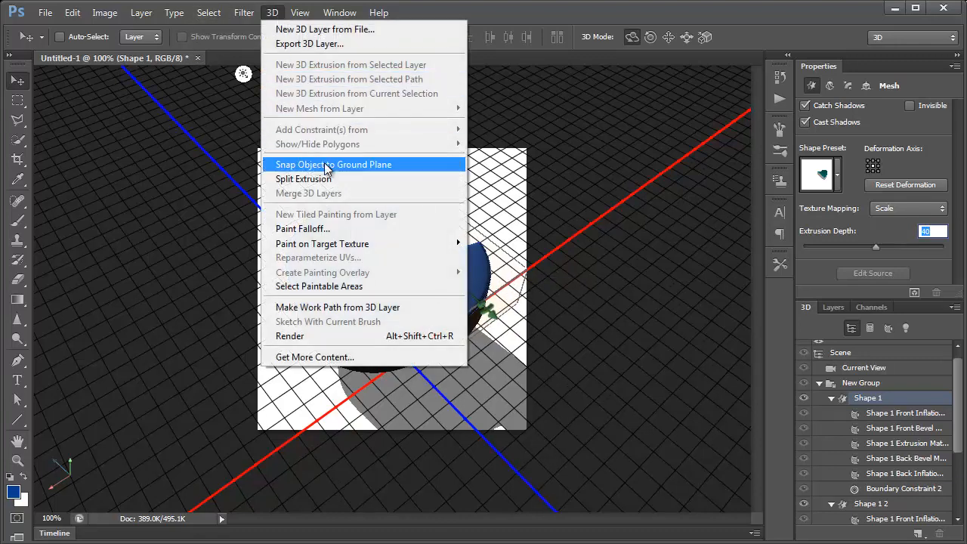
click(333, 164)
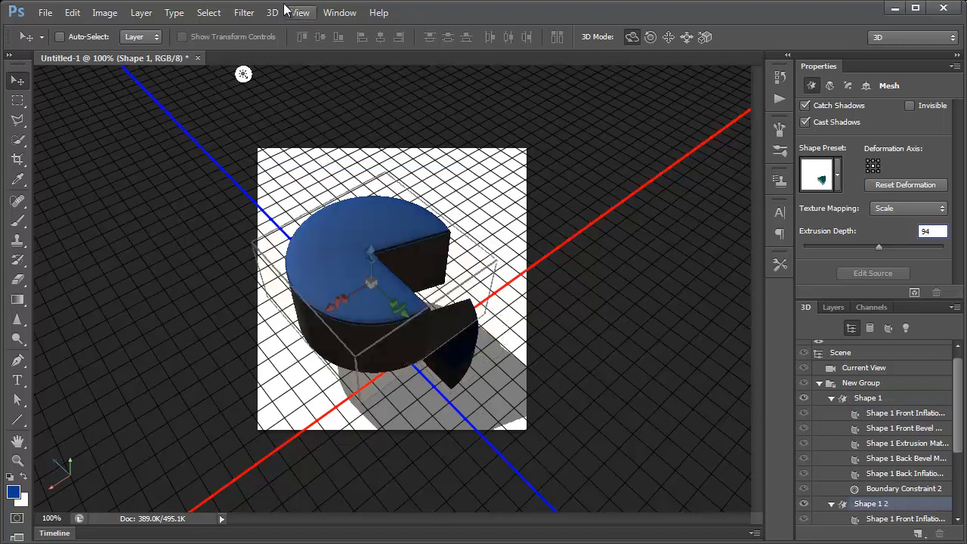
click(272, 12)
text(54)
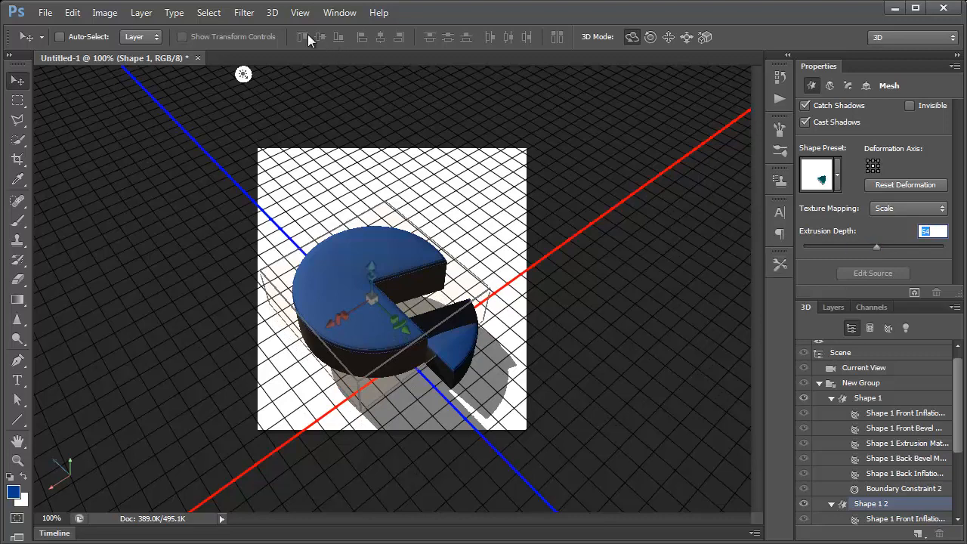
click(272, 12)
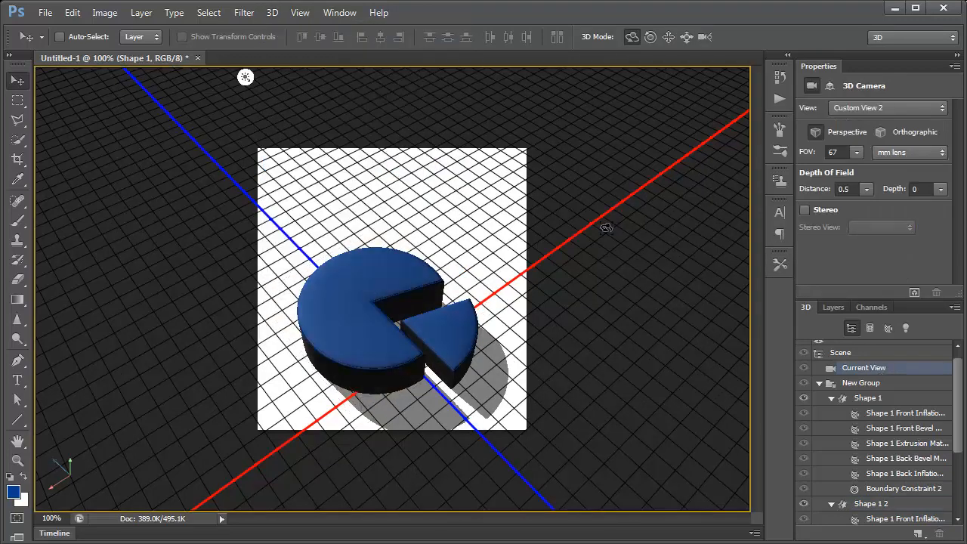
drag(604, 227, 461, 231)
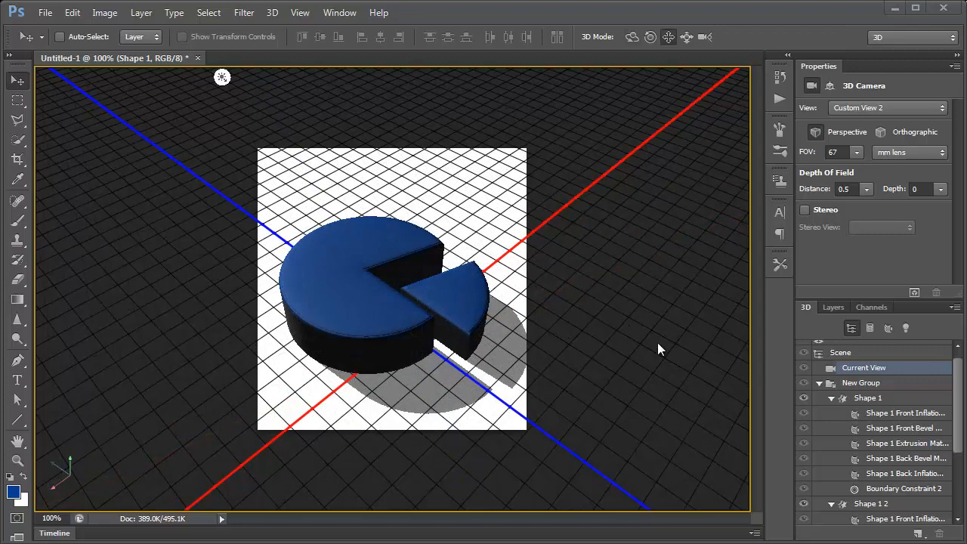
Step: Give the separated slice a glossy white plastic material from the material presets
click(905, 413)
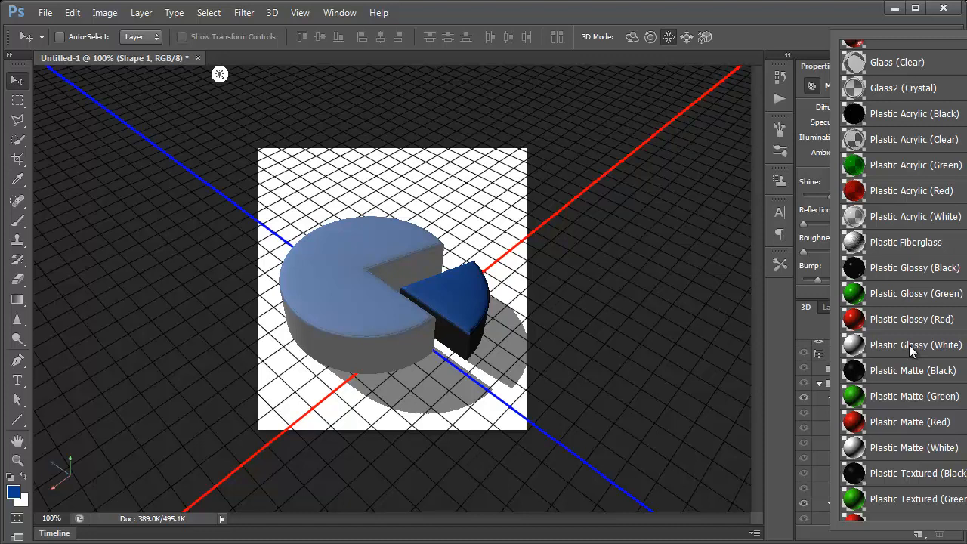
click(914, 344)
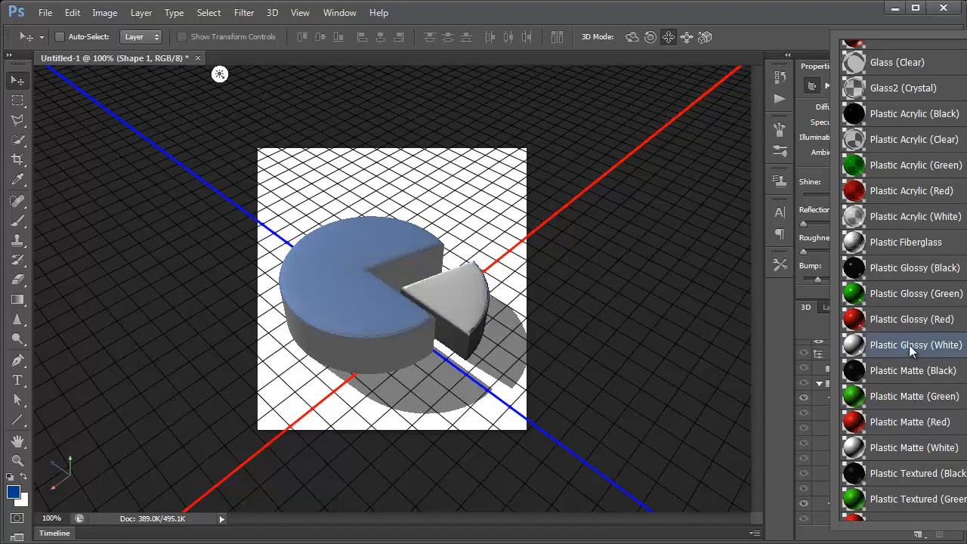
click(915, 344)
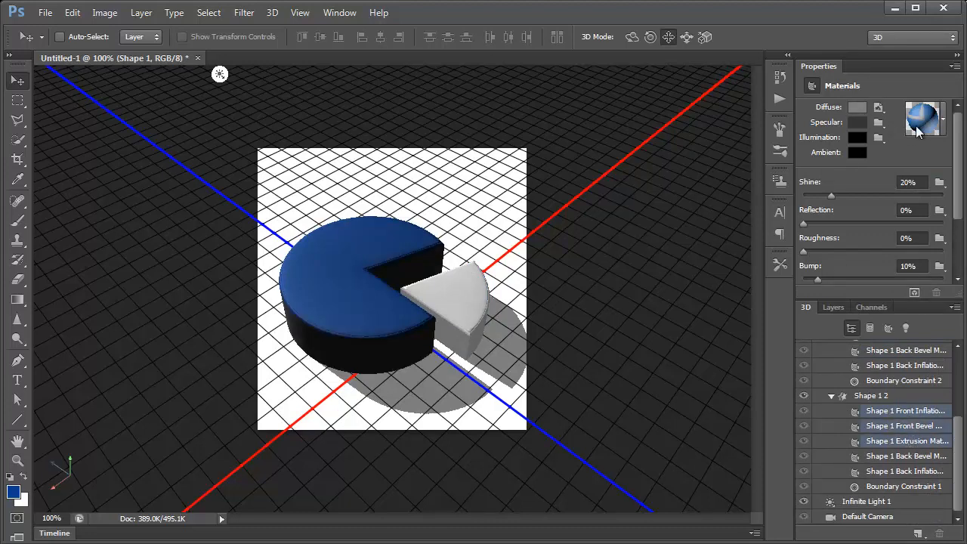
Step: Change the main pie's diffuse colour to bright yellow (#ffea00)
click(924, 119)
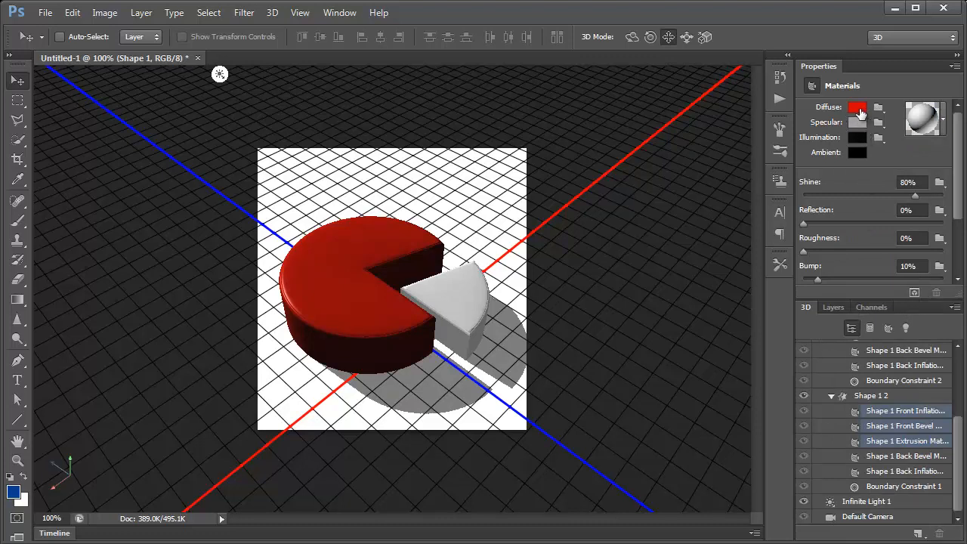
click(858, 106)
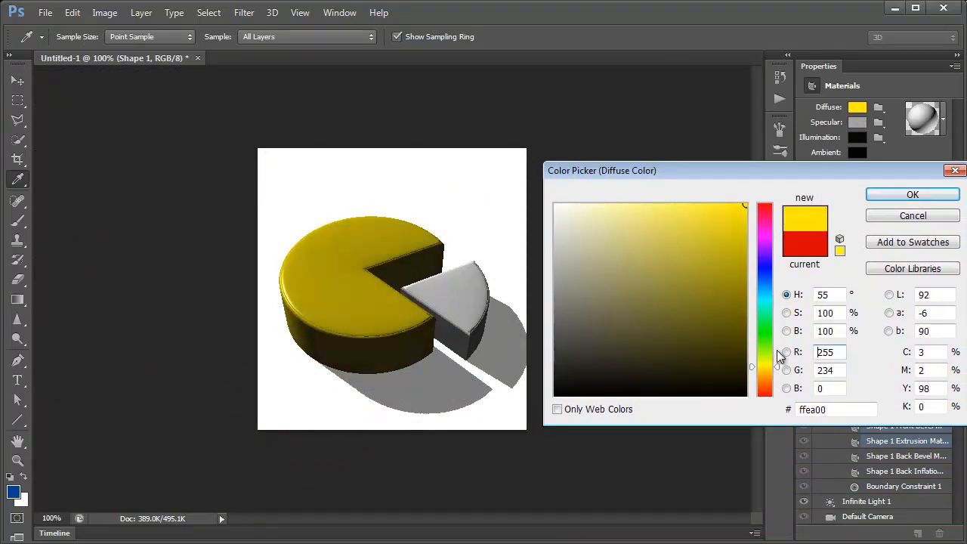
click(911, 194)
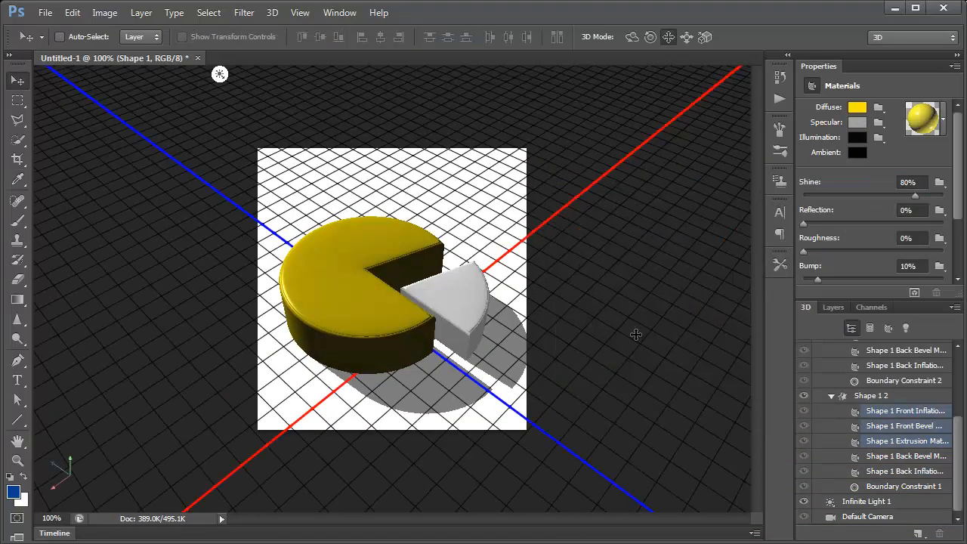
mouse_move(651, 342)
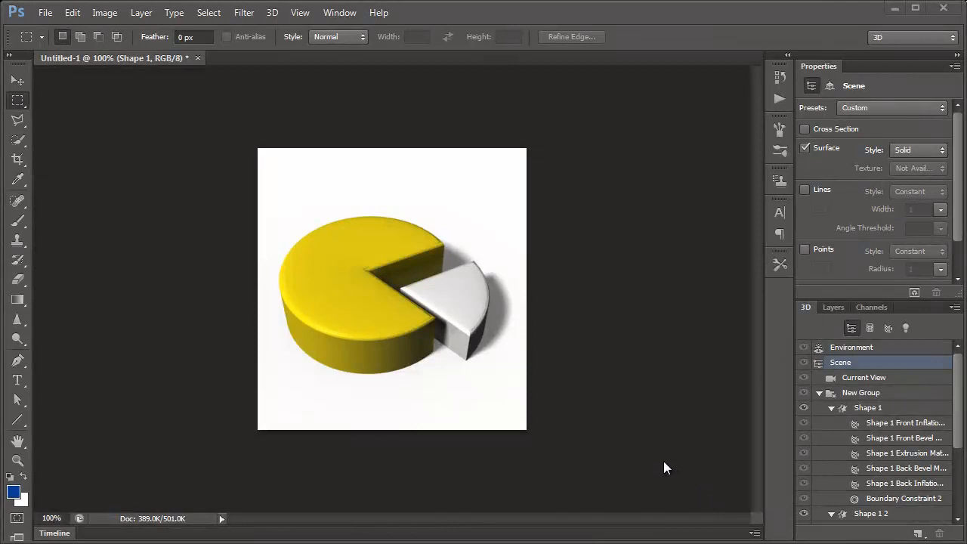
mouse_move(701, 397)
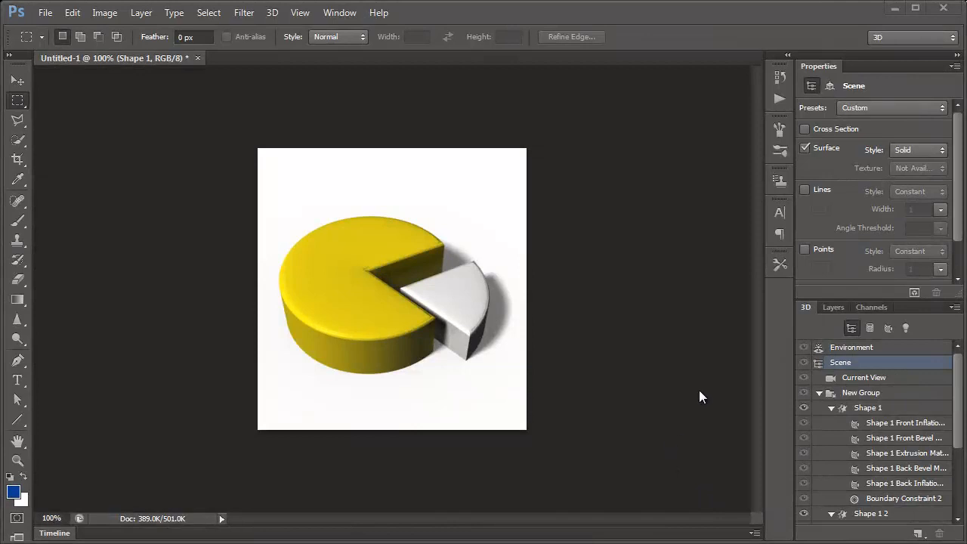
Step: Hide and delete the white Background layer in the Layers panel
click(833, 307)
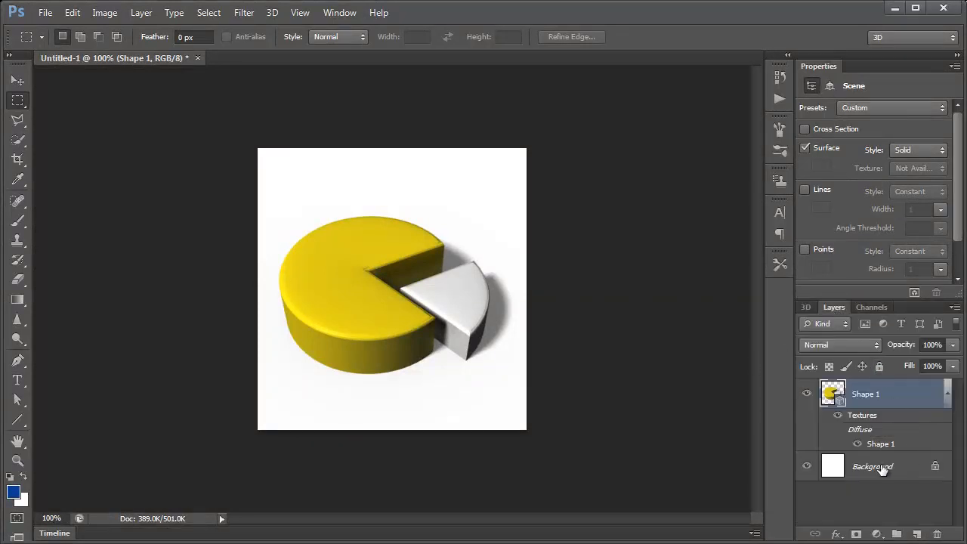
click(872, 466)
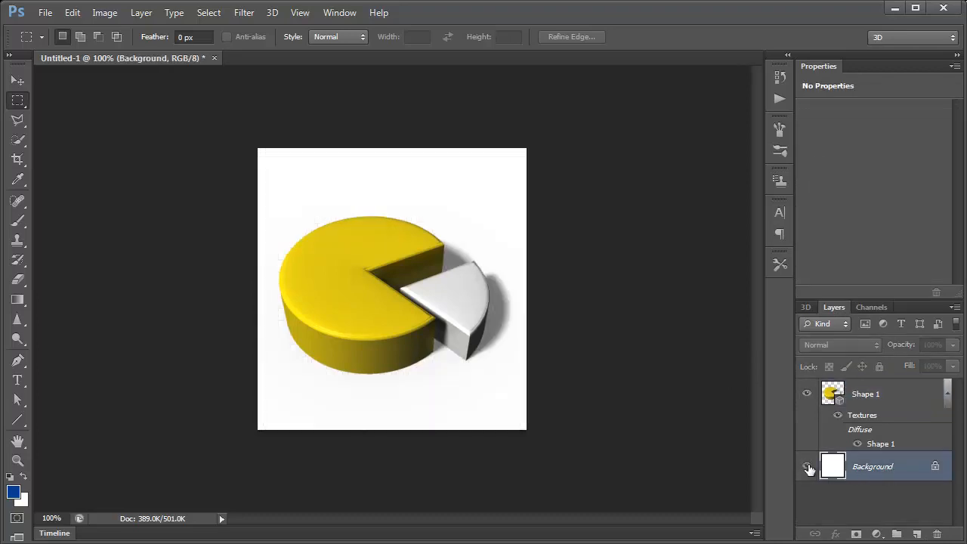
click(807, 466)
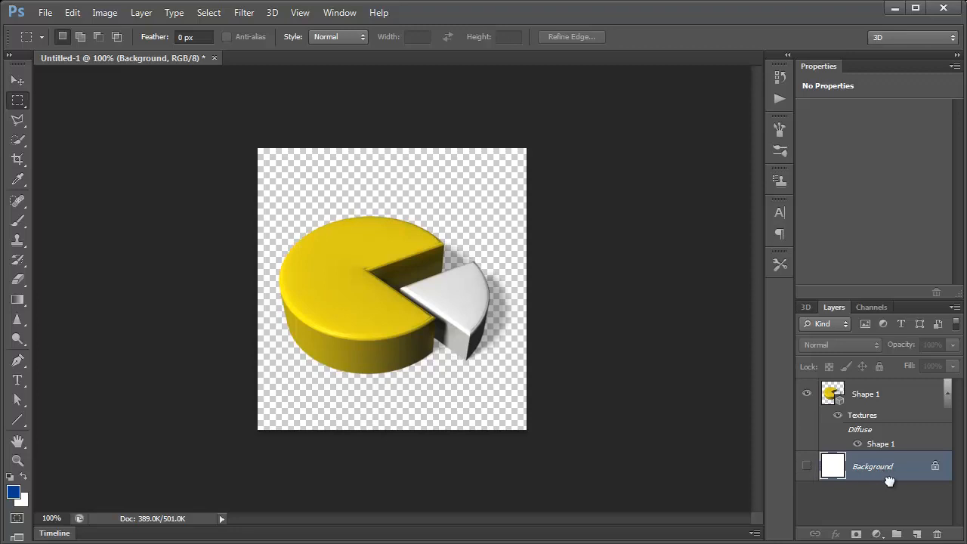
click(866, 394)
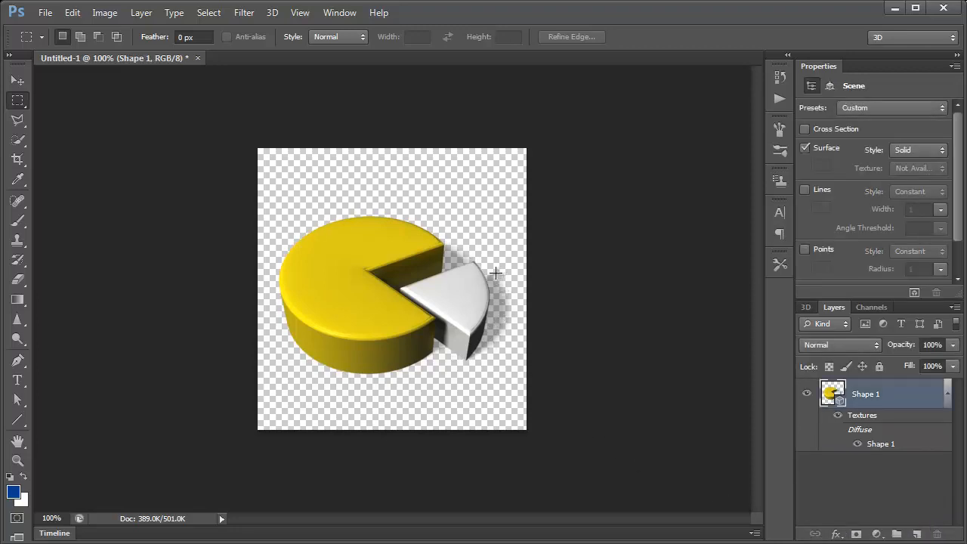
mouse_move(876, 394)
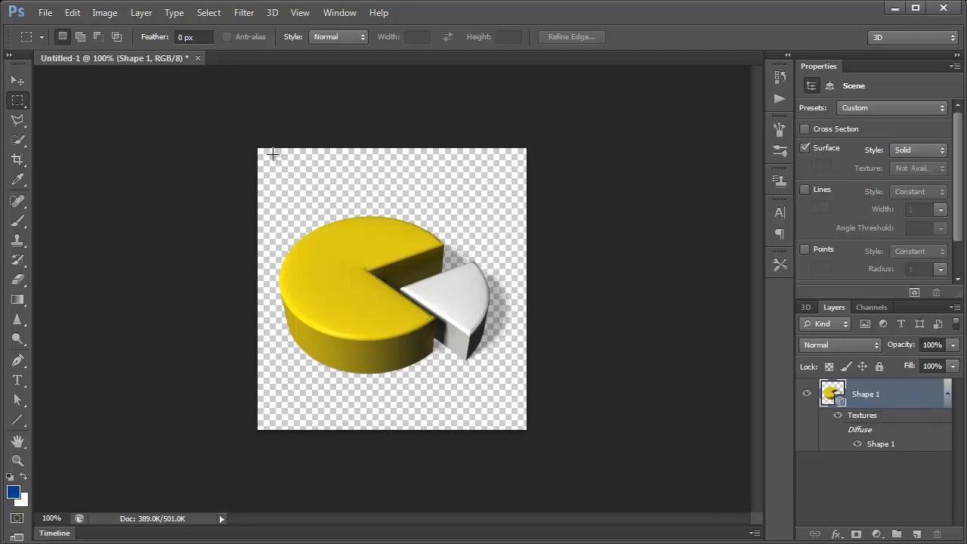
Step: Trim transparent pixels from all canvas sides, then switch to the Move tool
click(105, 12)
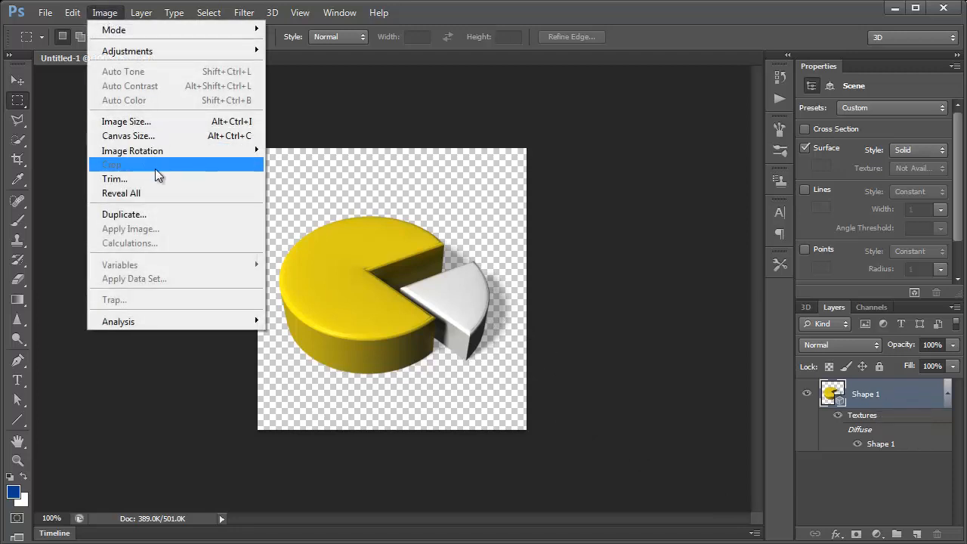
click(115, 178)
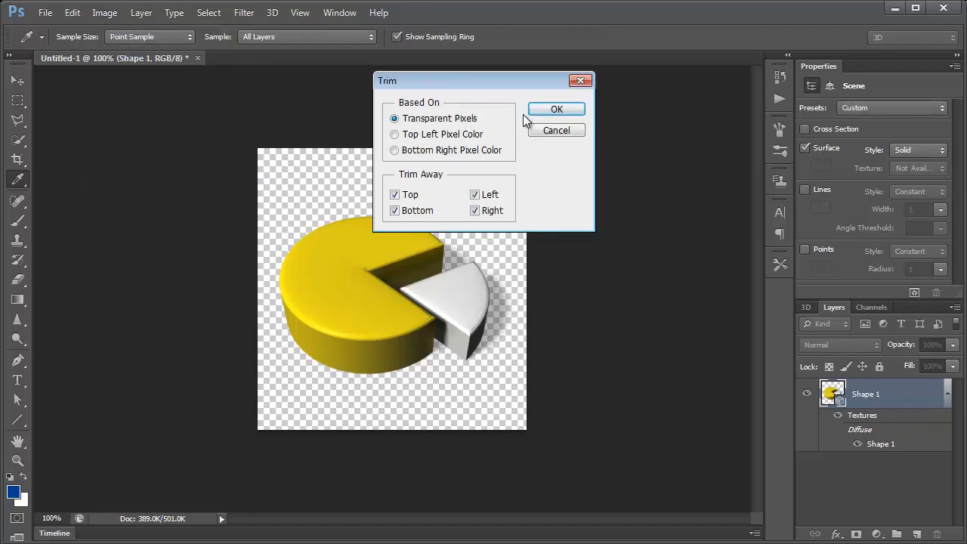
click(557, 109)
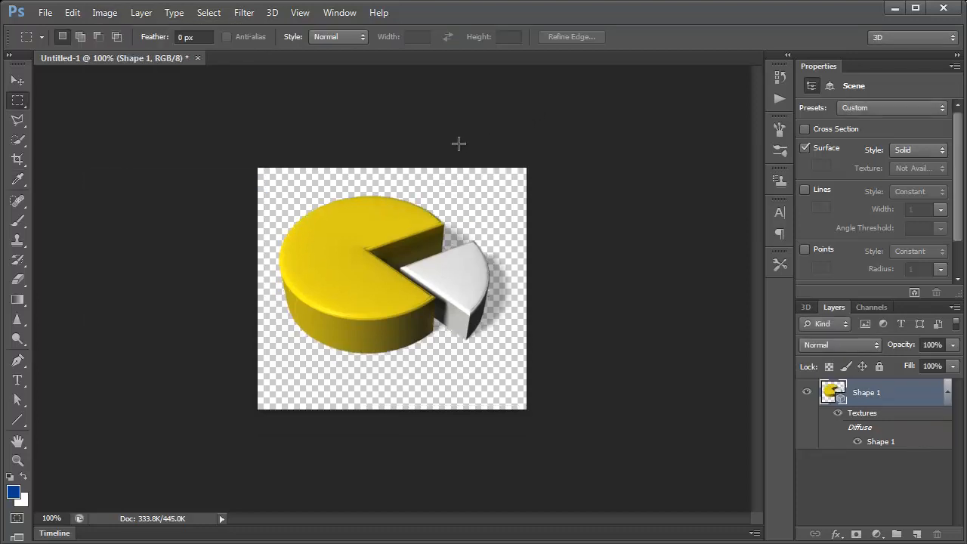
click(17, 80)
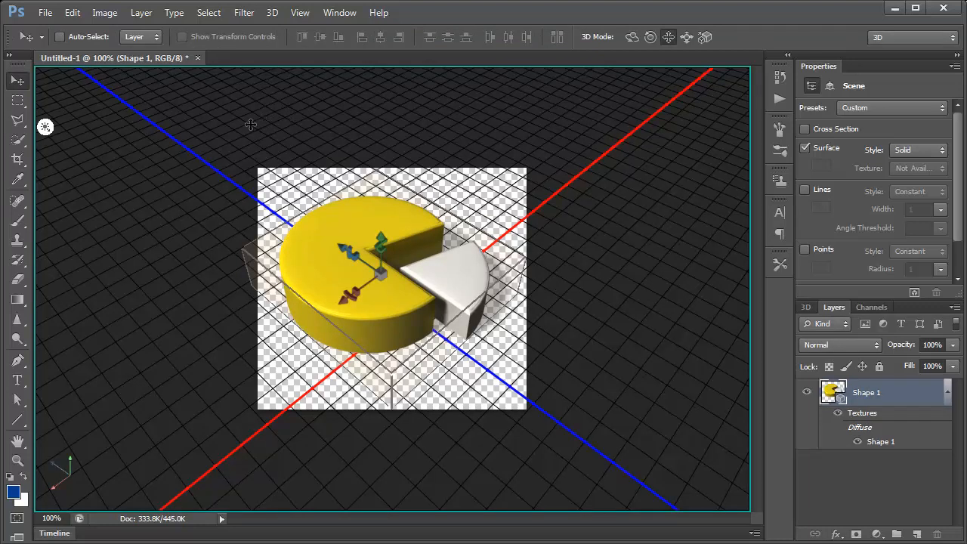
Step: Save the chart as PieChart2.psd in Photoshop format with maximum compatibility
click(45, 13)
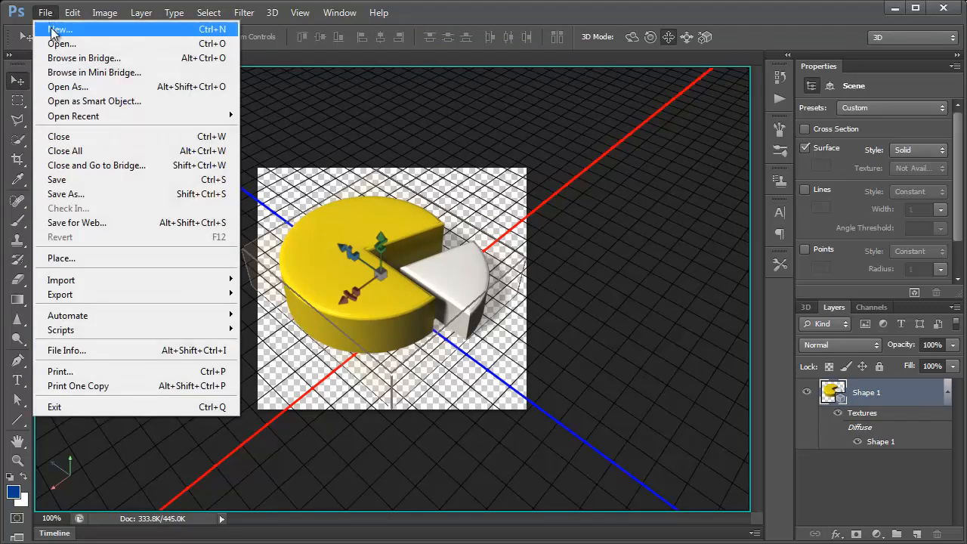
click(66, 194)
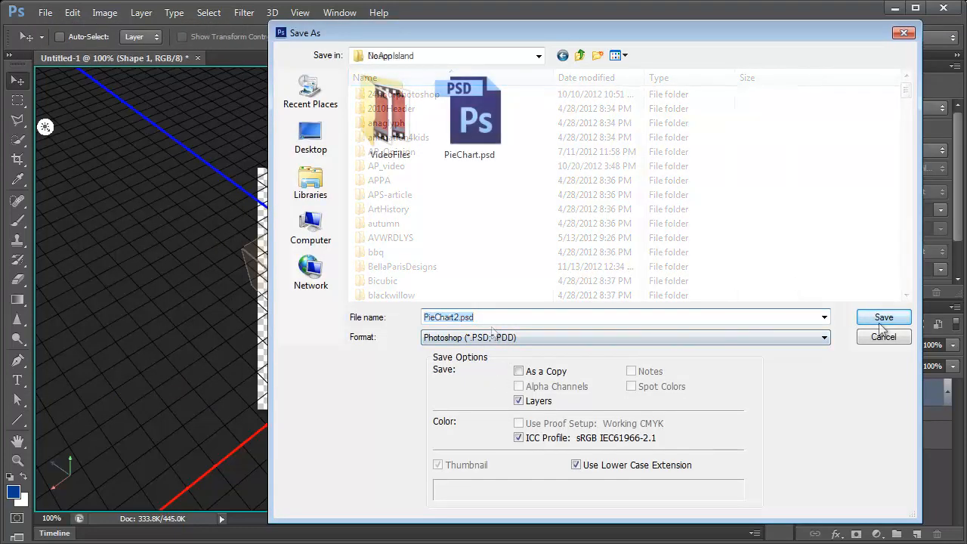
click(883, 317)
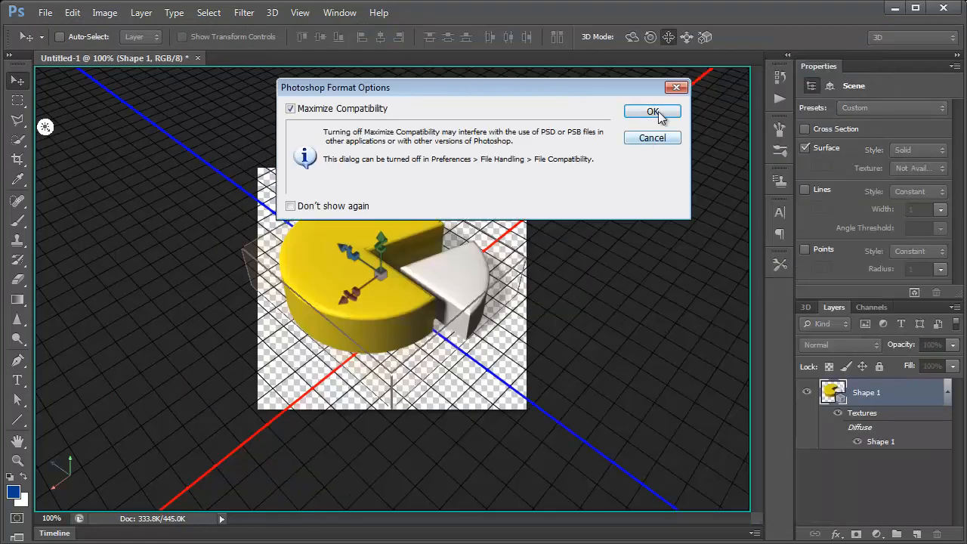
click(652, 112)
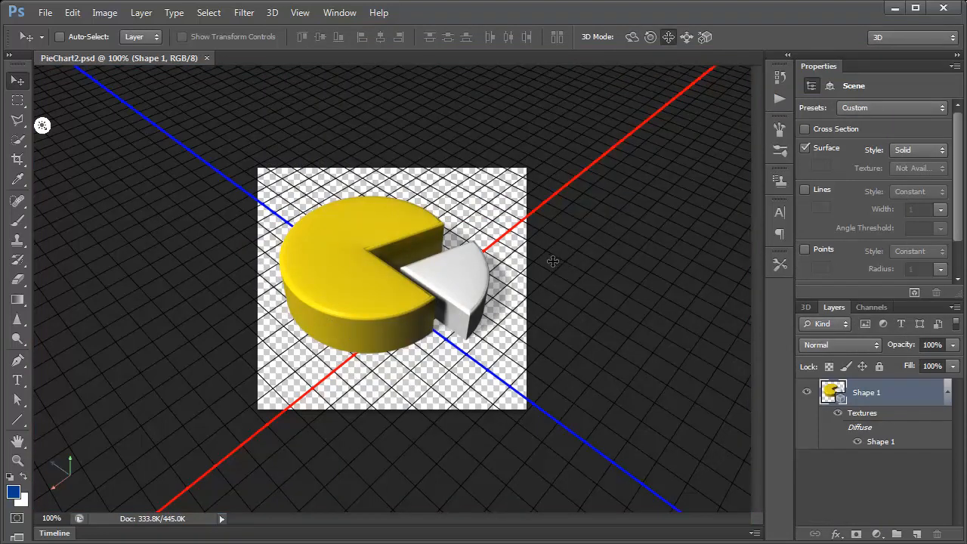
mouse_move(479, 345)
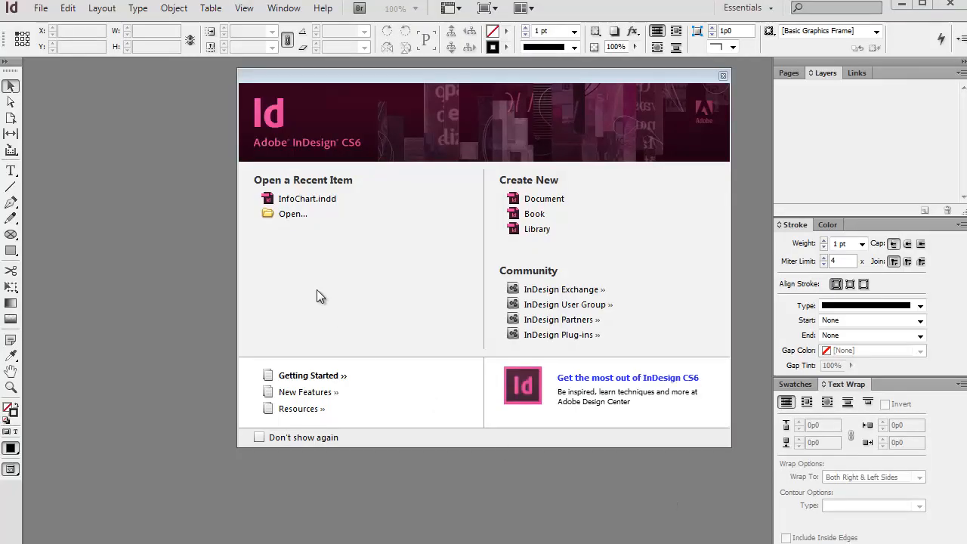
mouse_move(307, 198)
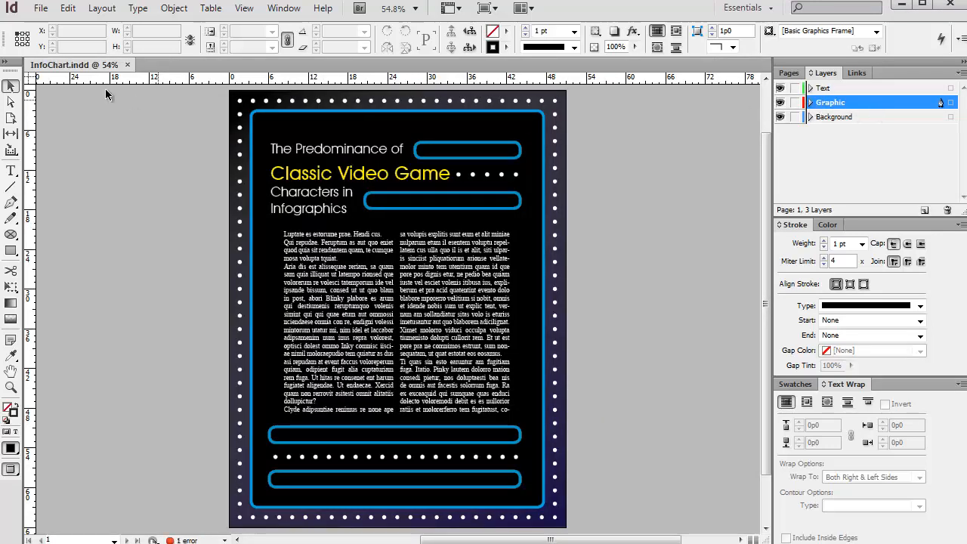
Step: Place PieChart2.psd into the InDesign infographic layout
click(41, 8)
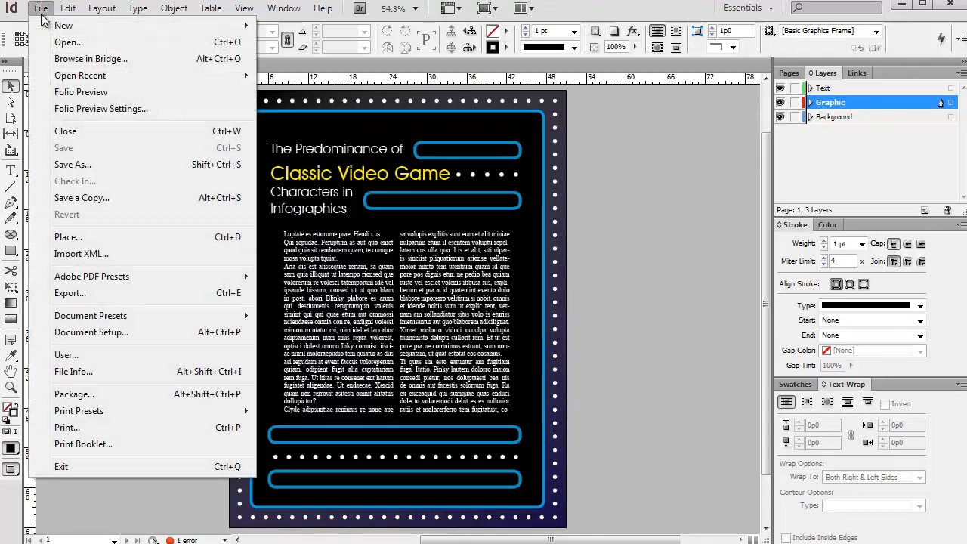
click(68, 236)
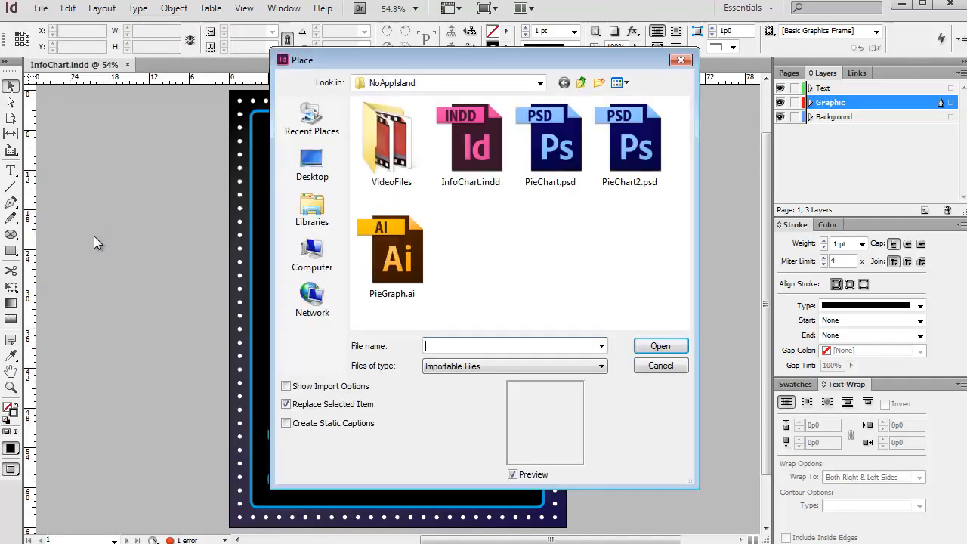
click(629, 143)
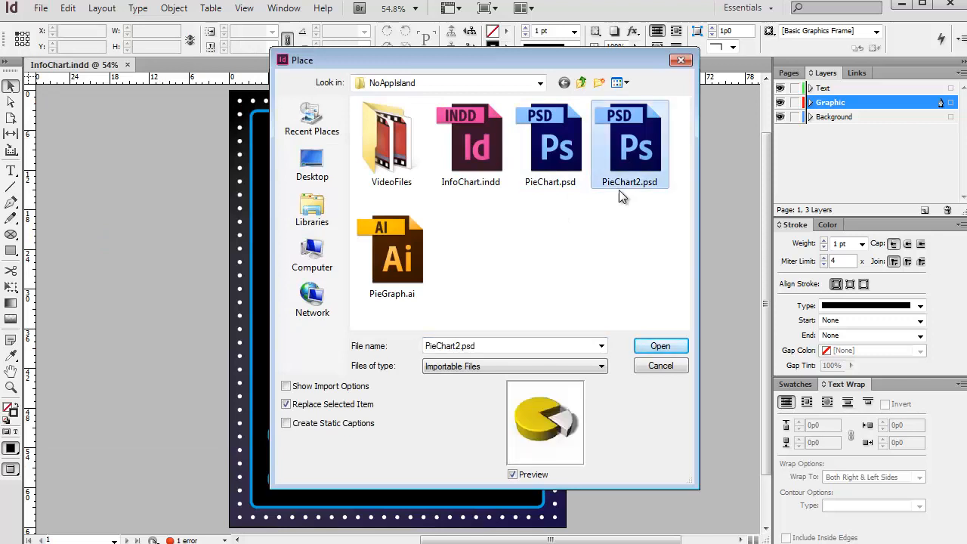
click(659, 345)
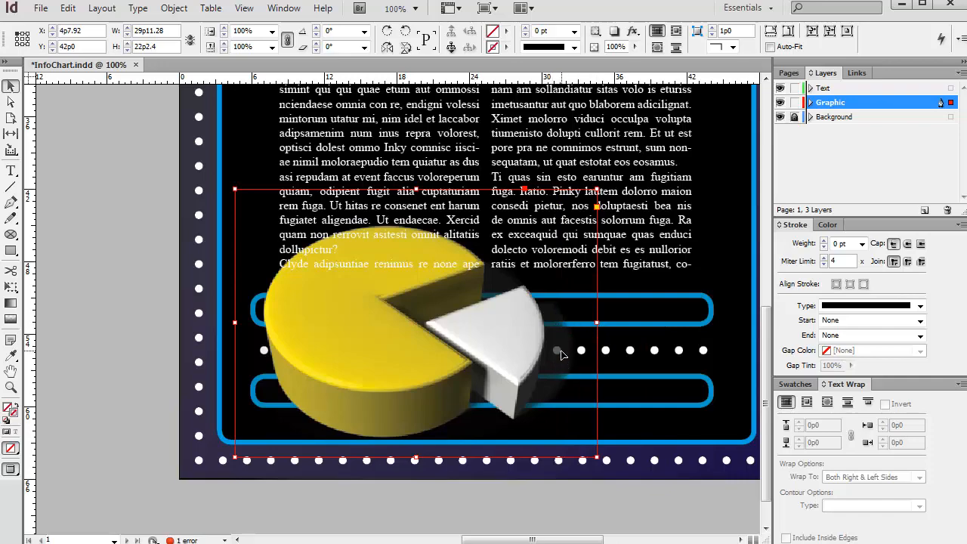
mouse_move(563, 323)
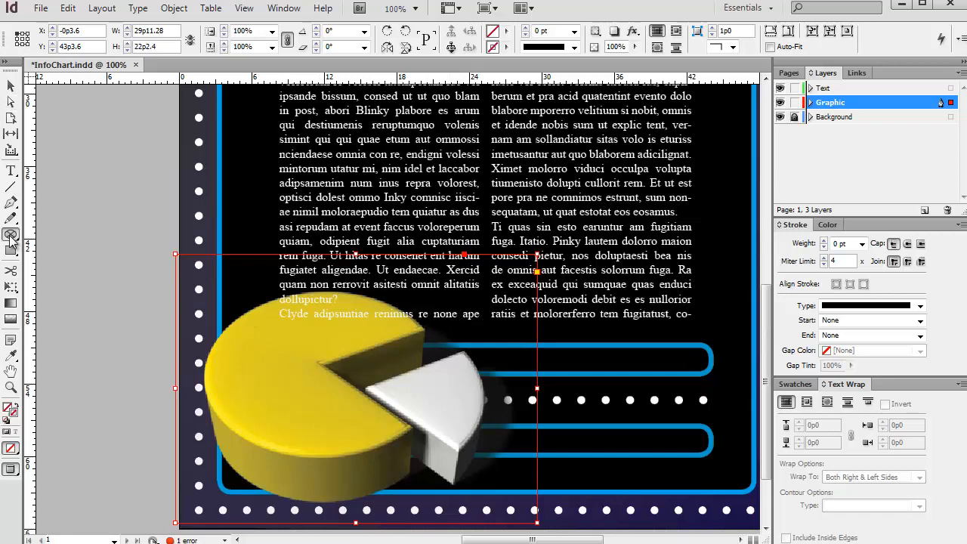
Step: Drag the pie chart frame to the page's lower left, over the dotted border
drag(204, 291, 291, 408)
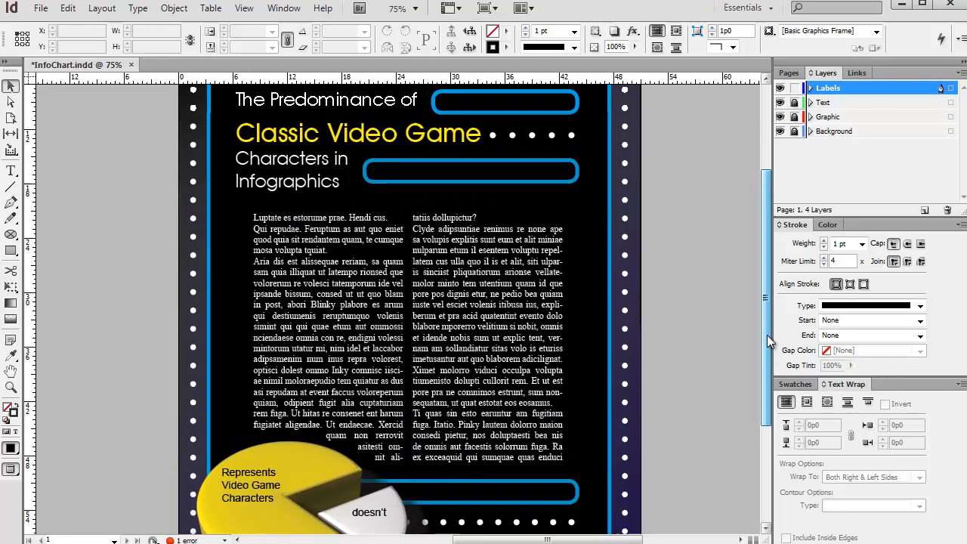
Step: Scroll down the page to review the text wrap around the labelled pie
scroll(down, 3)
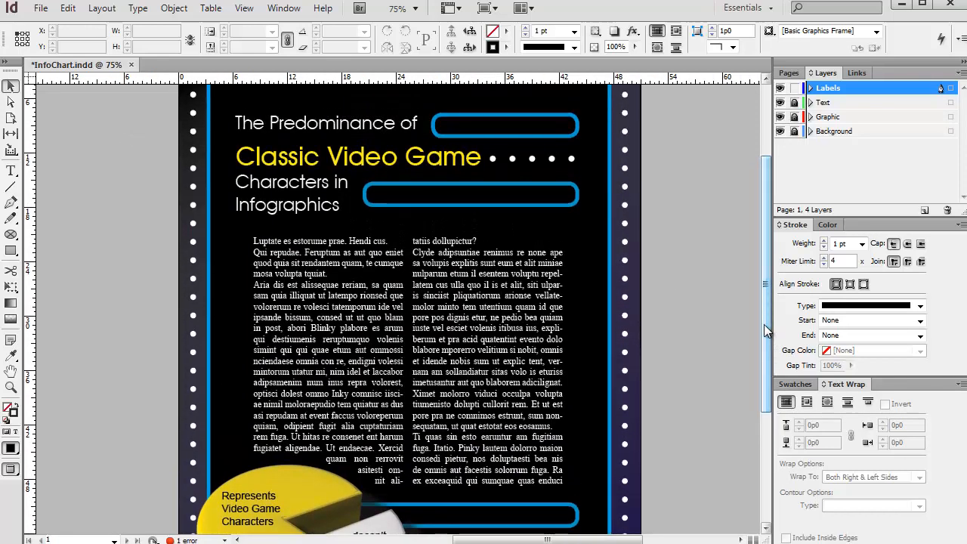
scroll(down, 3)
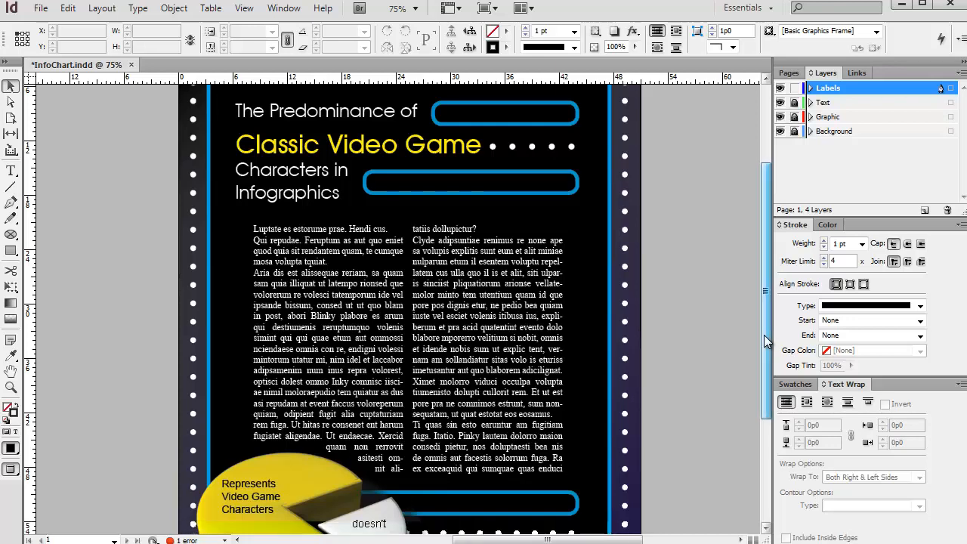